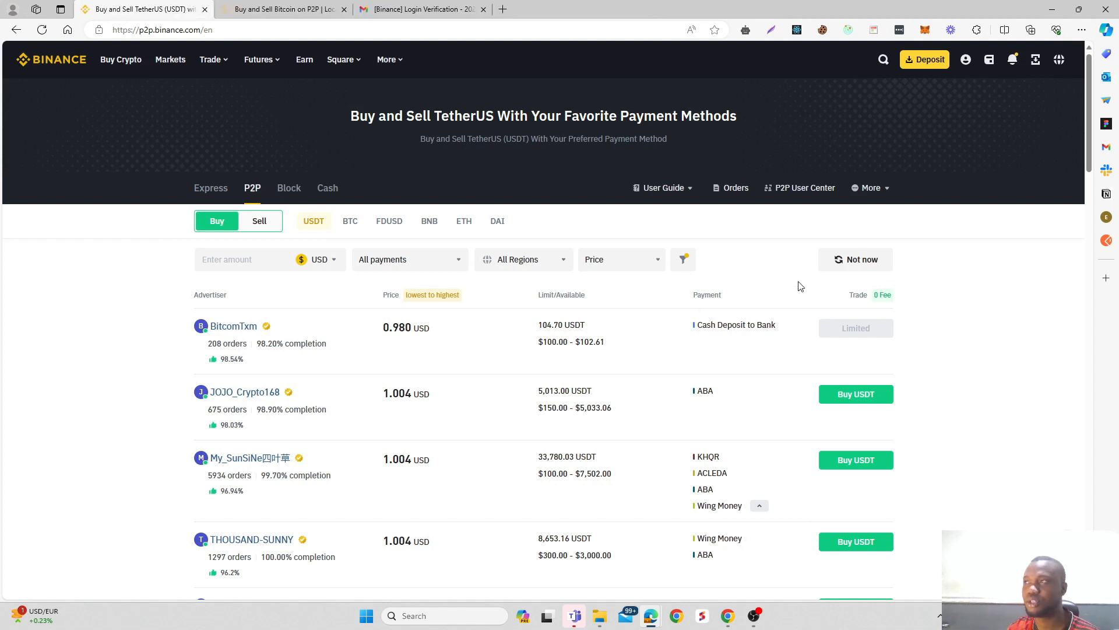
mouse_move(811, 283)
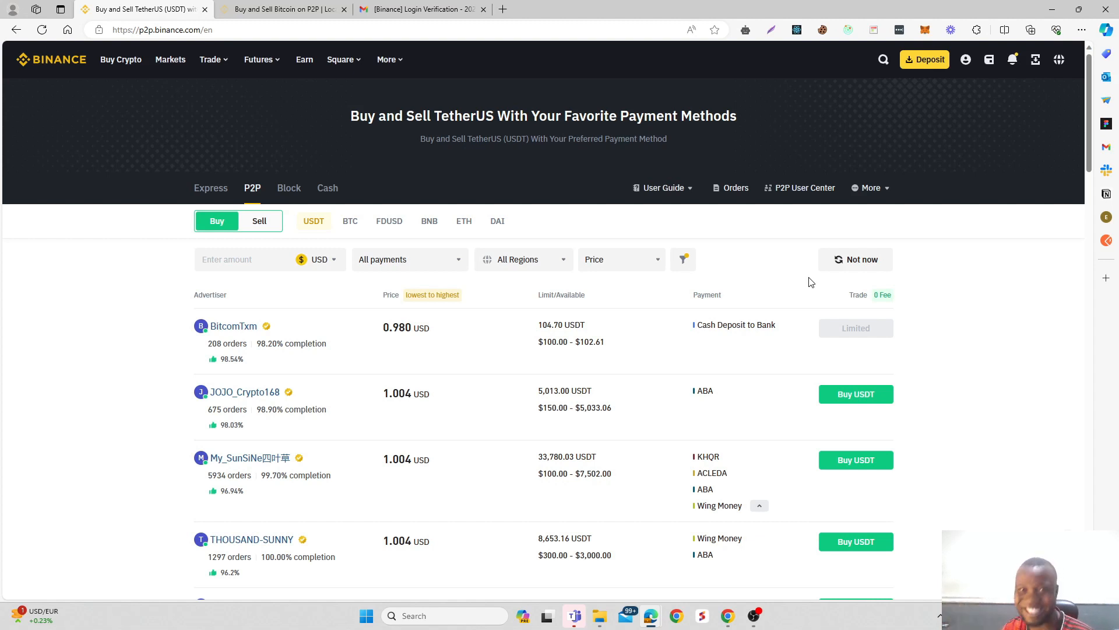
Step: Switch the fiat currency filter to GBP after correcting a mistyped search
click(251, 259)
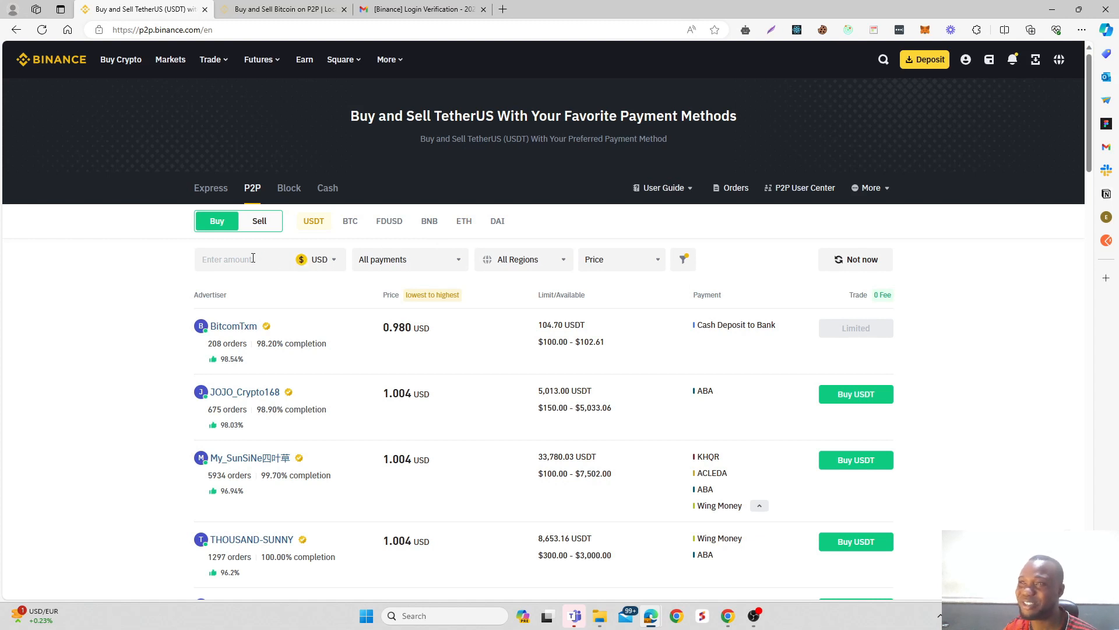
click(322, 259)
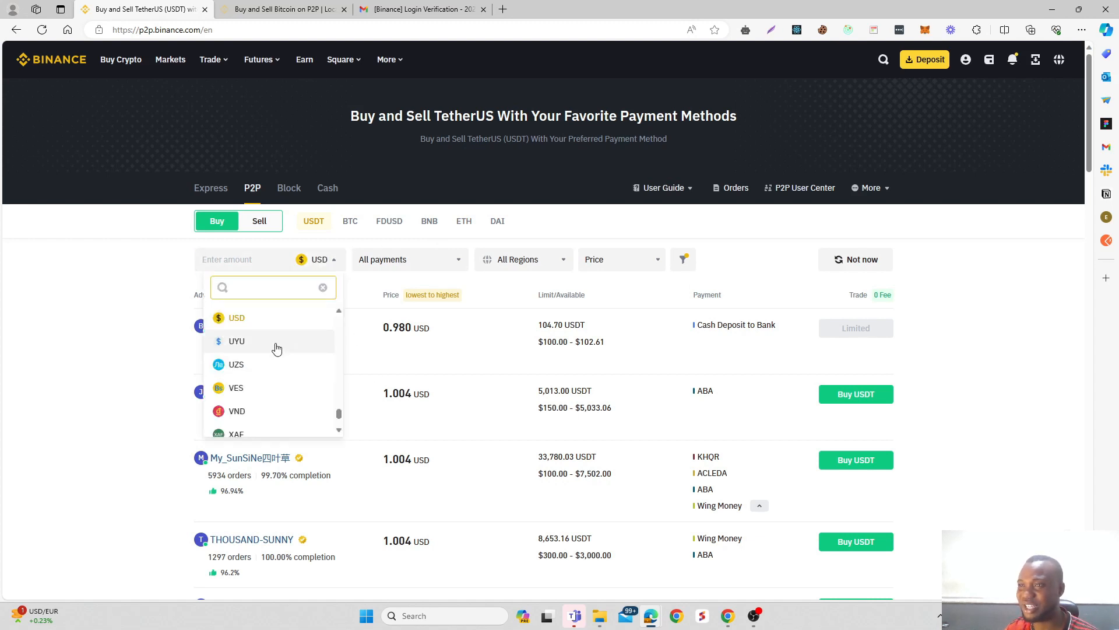
mouse_move(249, 287)
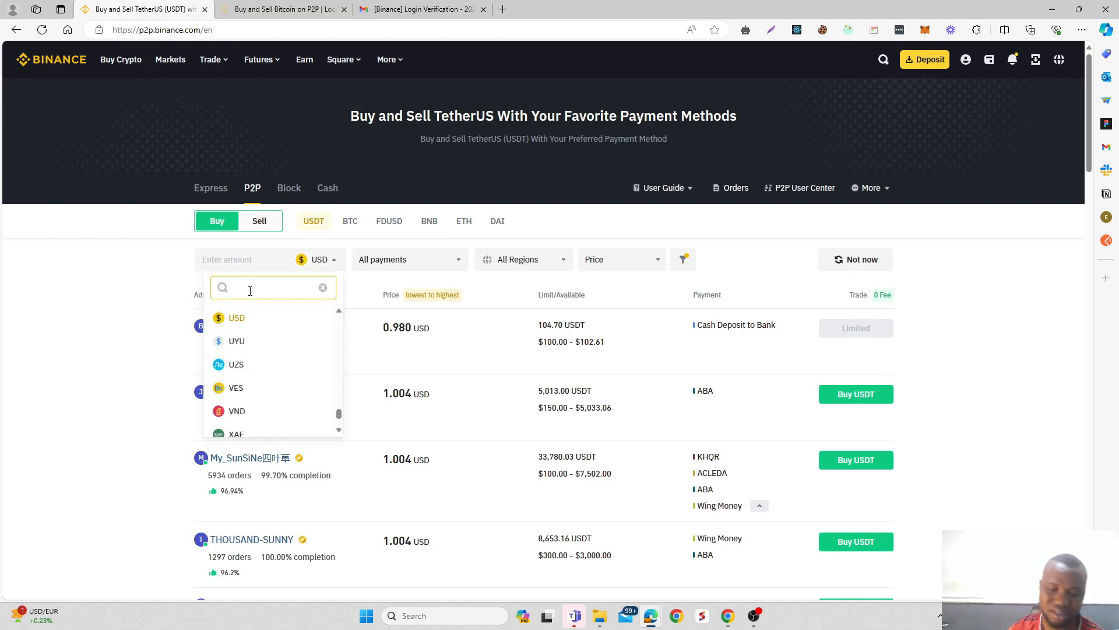
text(gpb)
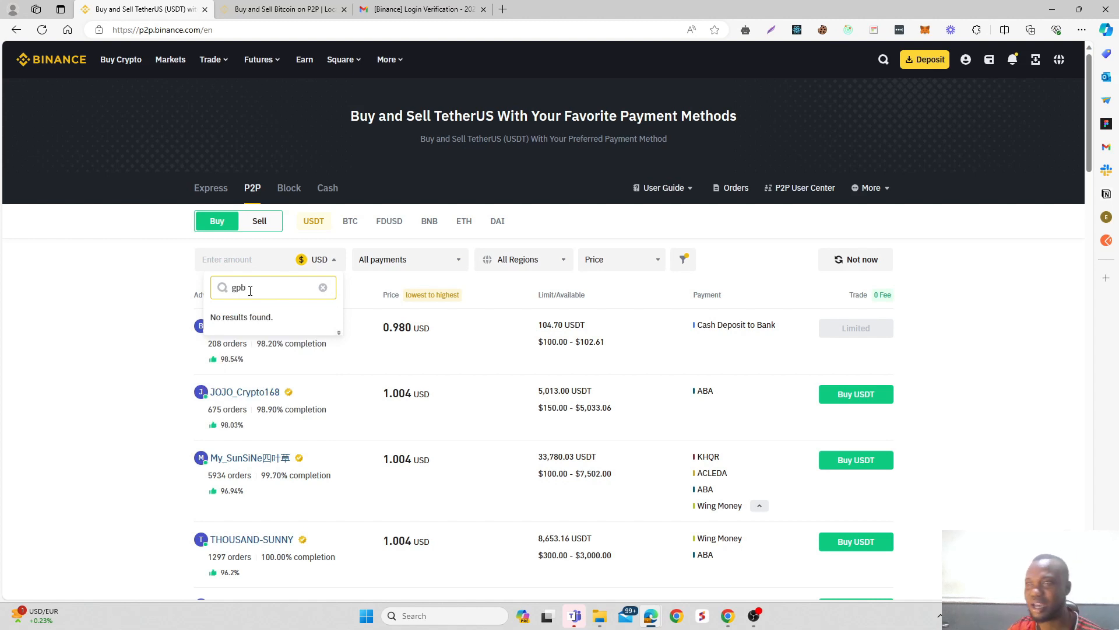
key(Backspace)
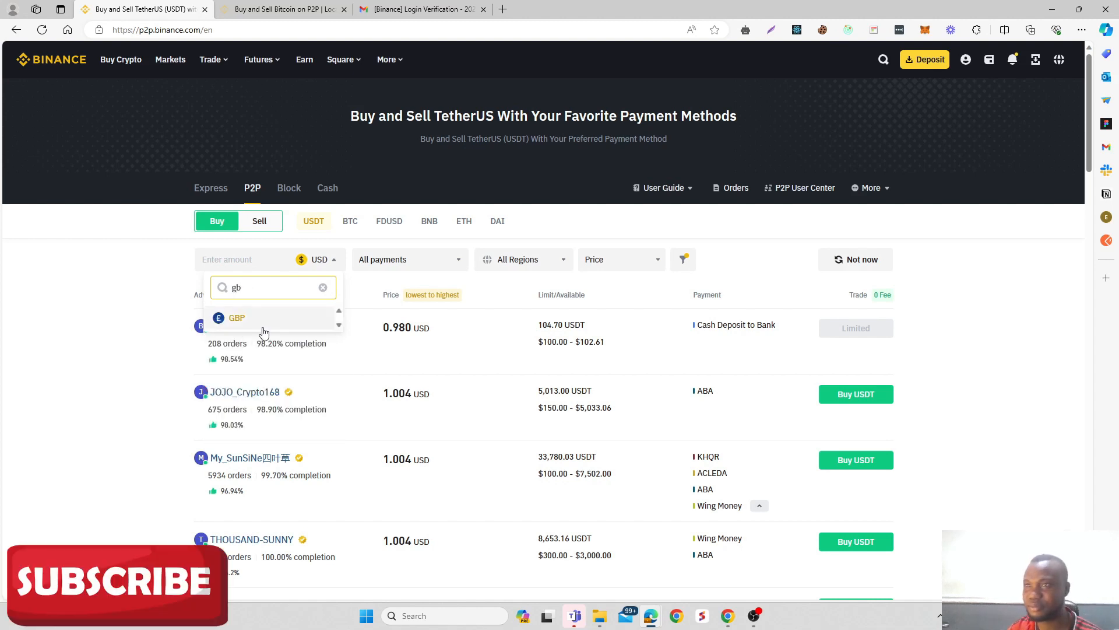
click(236, 318)
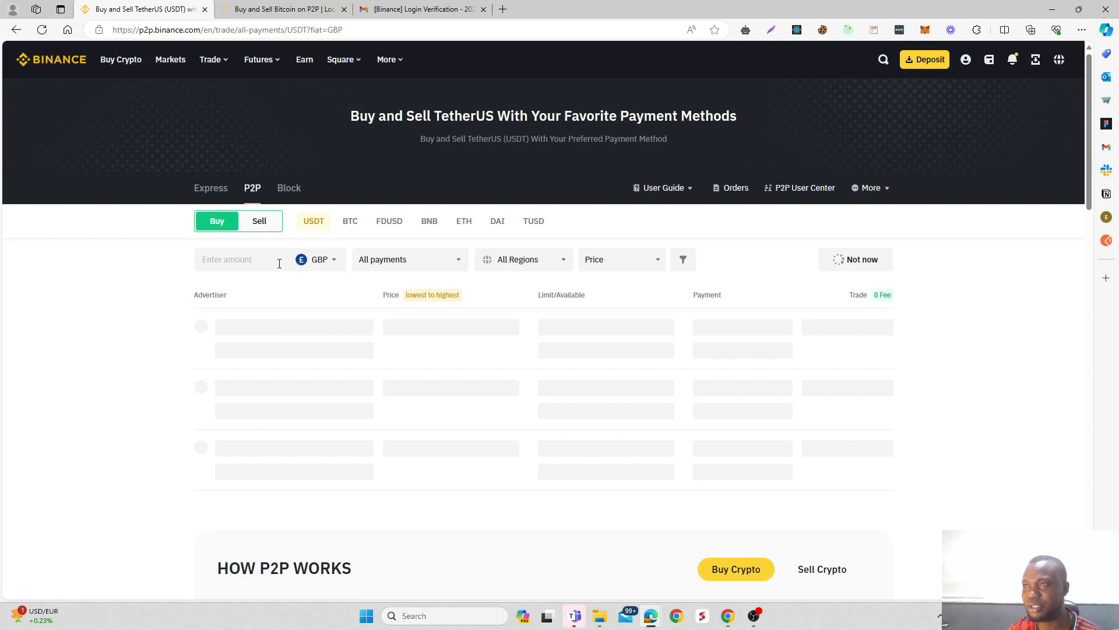
Step: Switch the currency back to USD and enter an amount of 50 to narrow the USDT offers
click(318, 259)
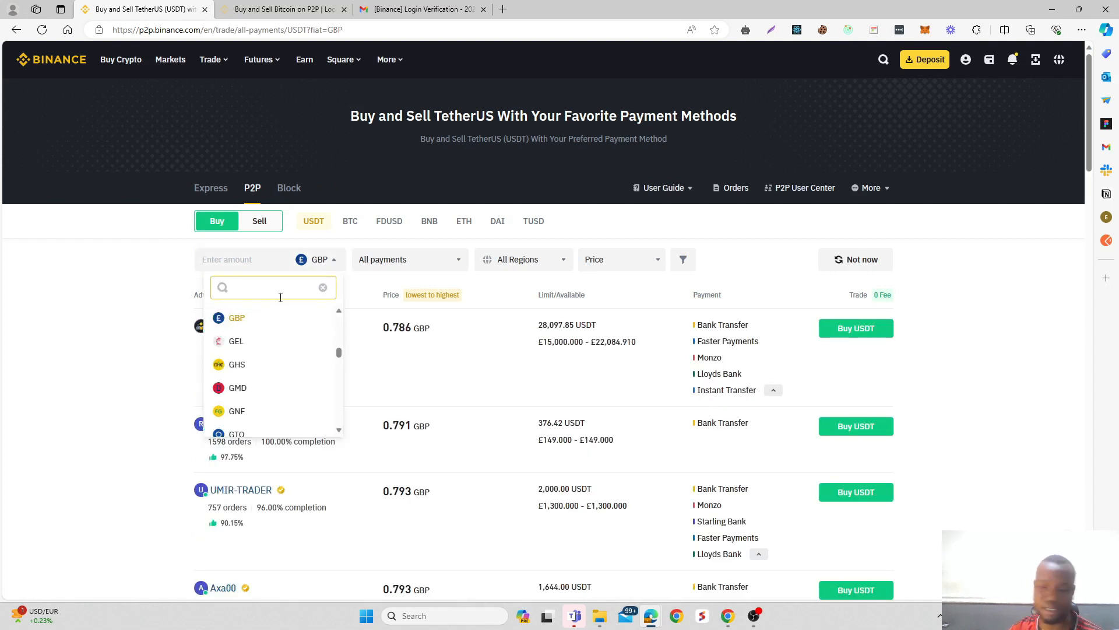
text(usd)
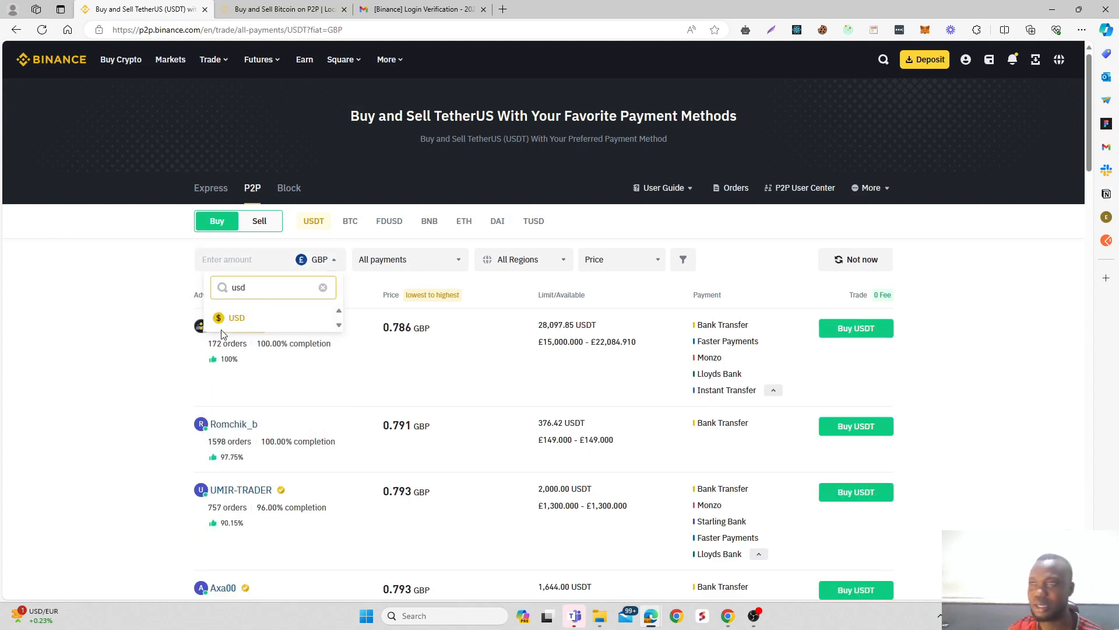
click(236, 317)
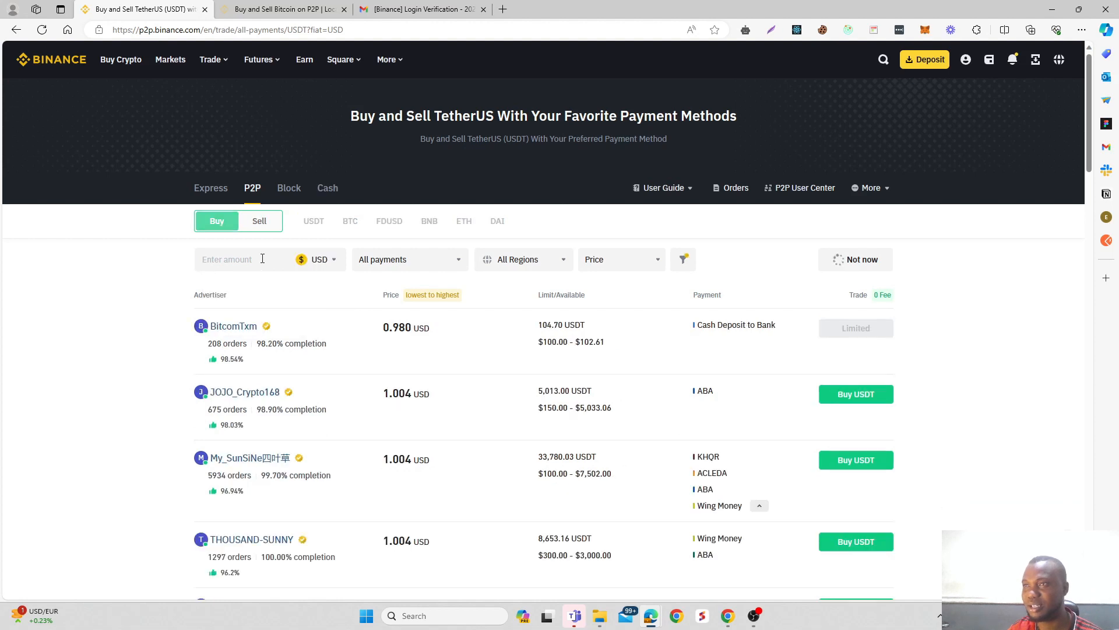
text(50)
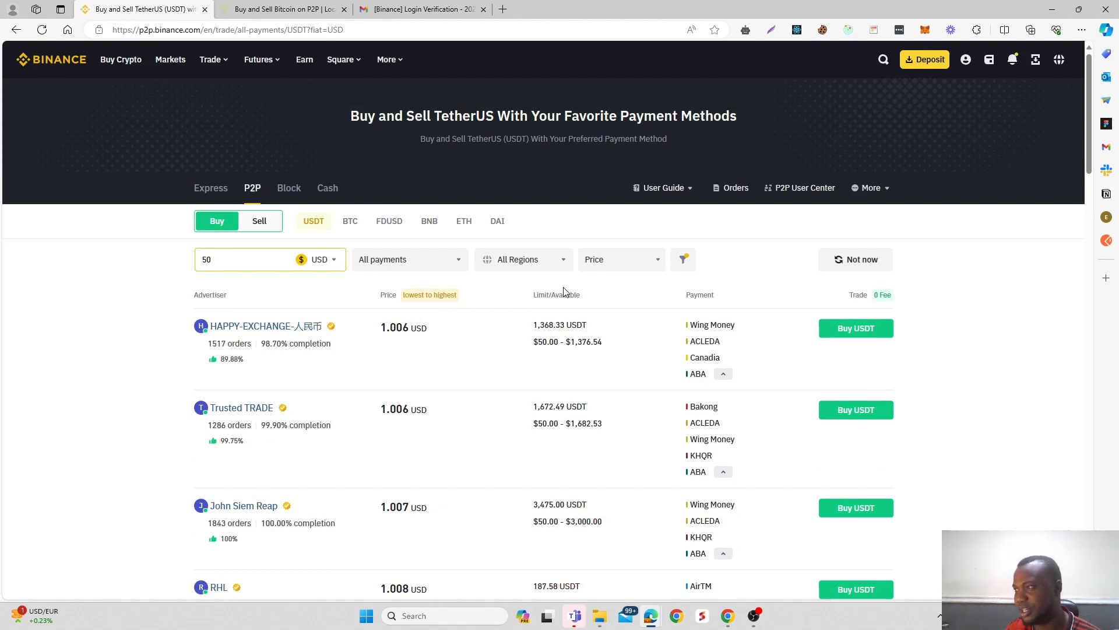
mouse_move(402, 263)
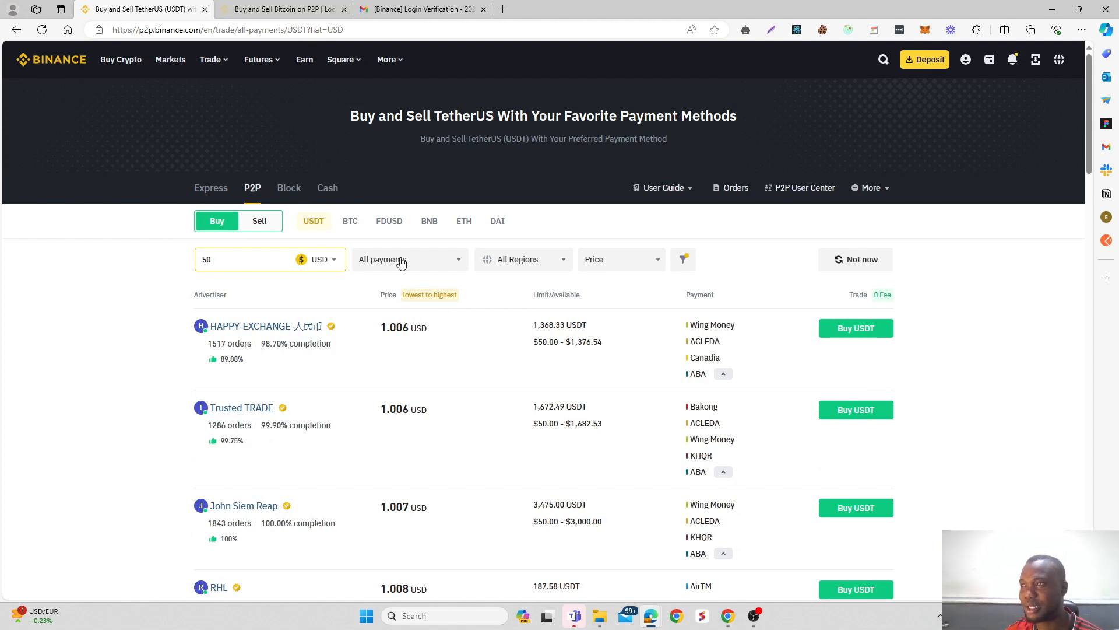
click(406, 258)
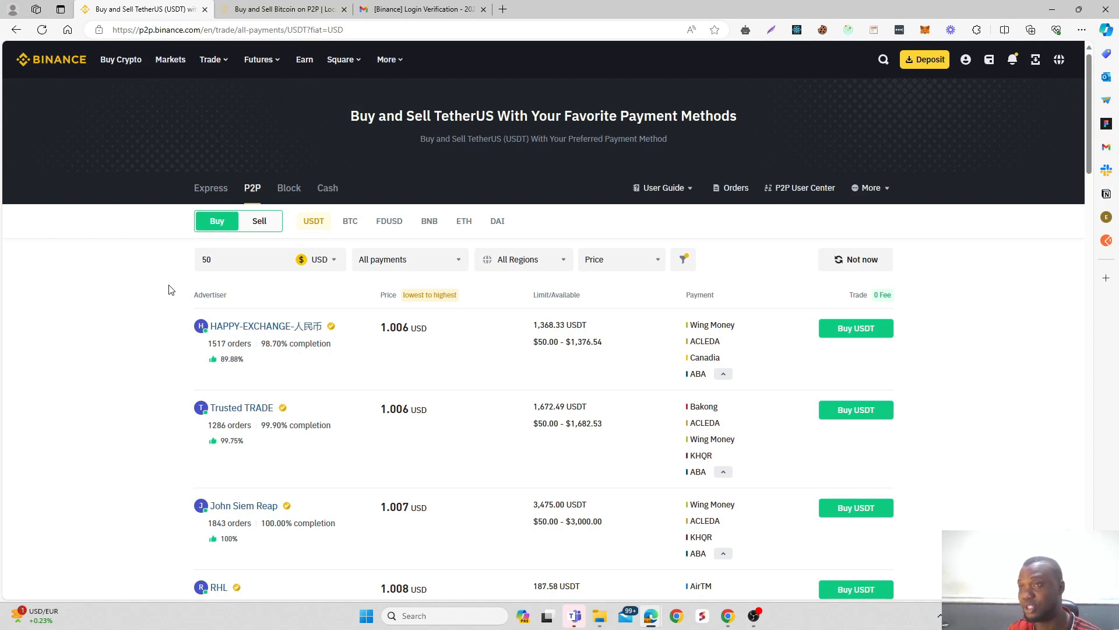
mouse_move(405, 259)
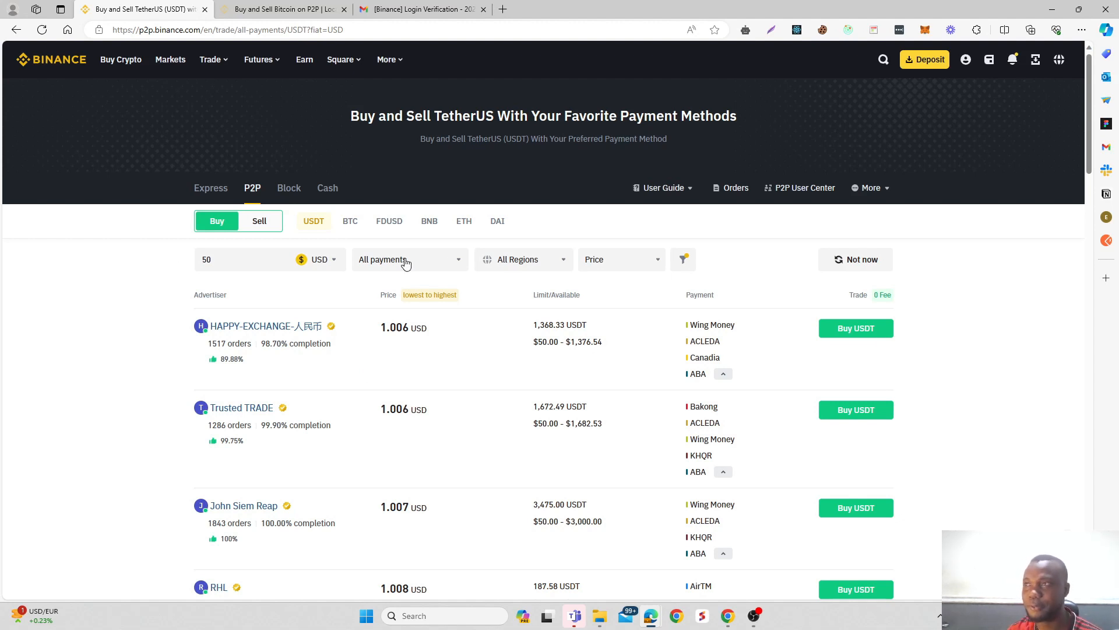
Step: Browse the payment-method list and move into its search box
click(407, 259)
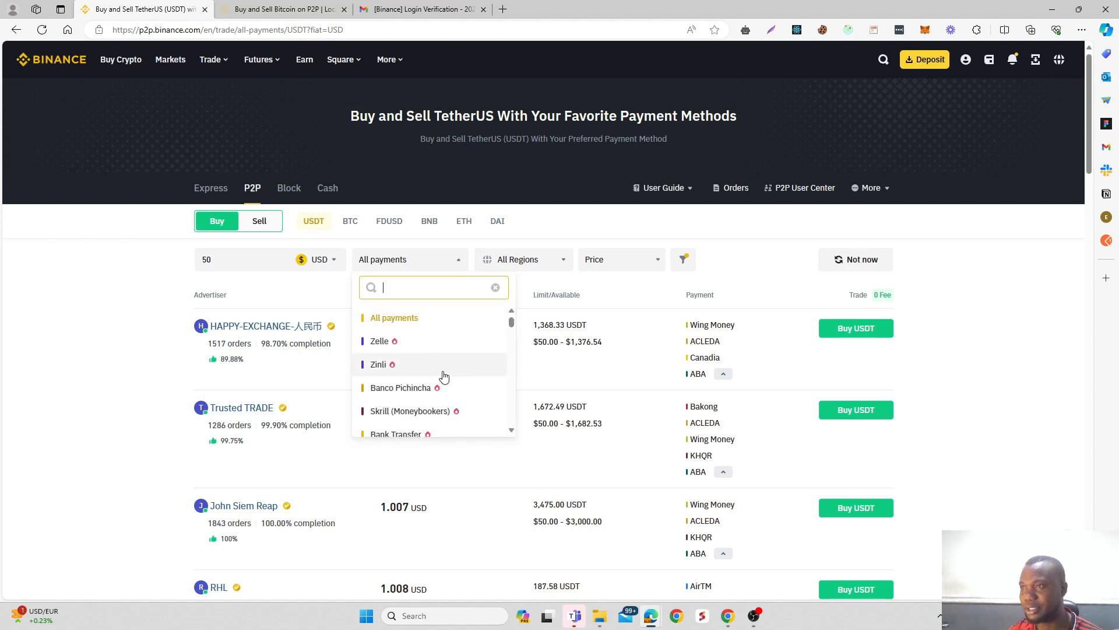
scroll(down, 3)
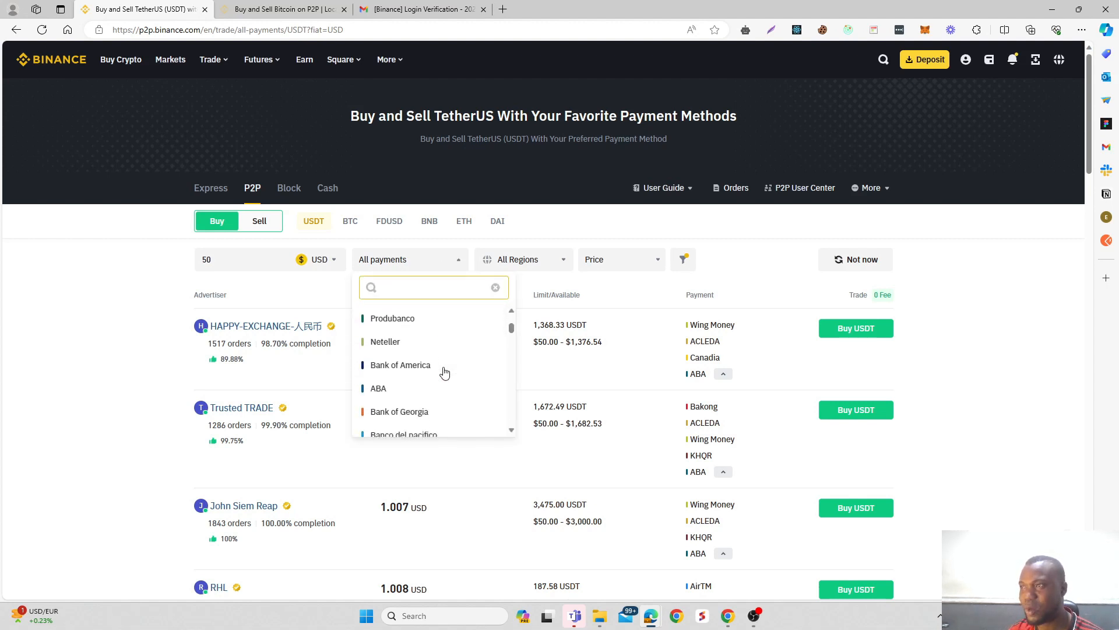
scroll(down, 3)
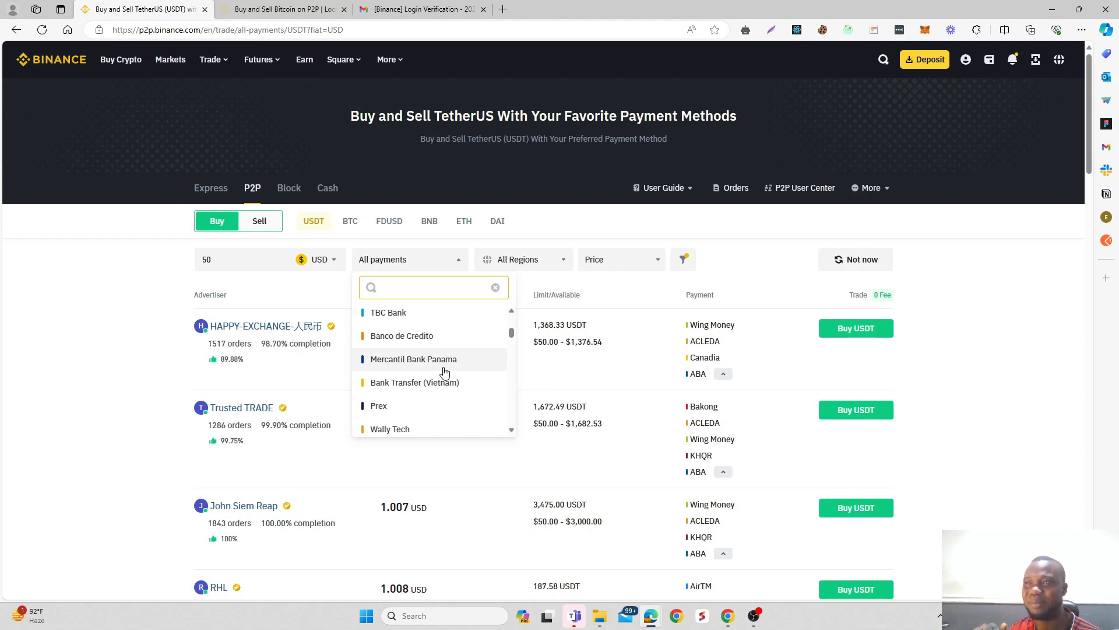
click(428, 287)
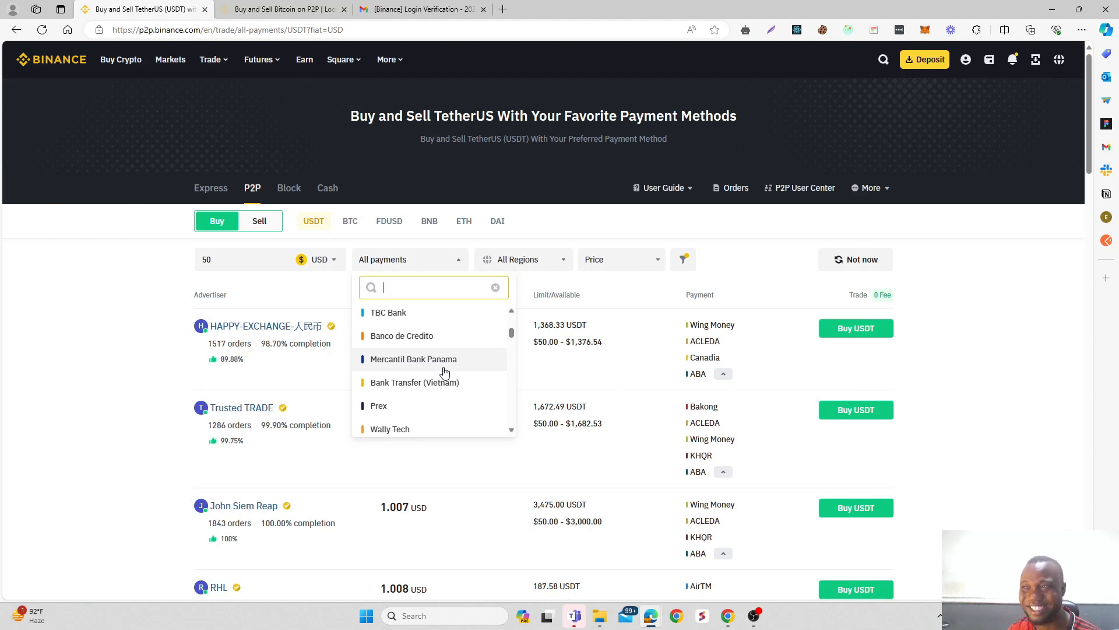
Step: Filter the payment methods by the search 'bank', showing Bank Transfer and similar options
text(ban)
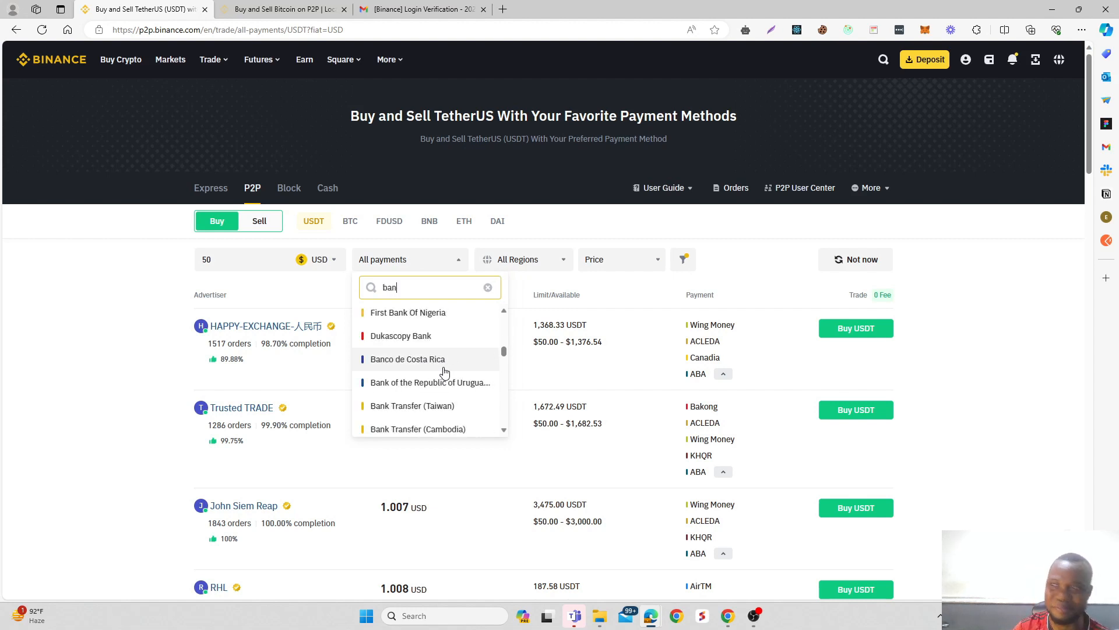
text(k)
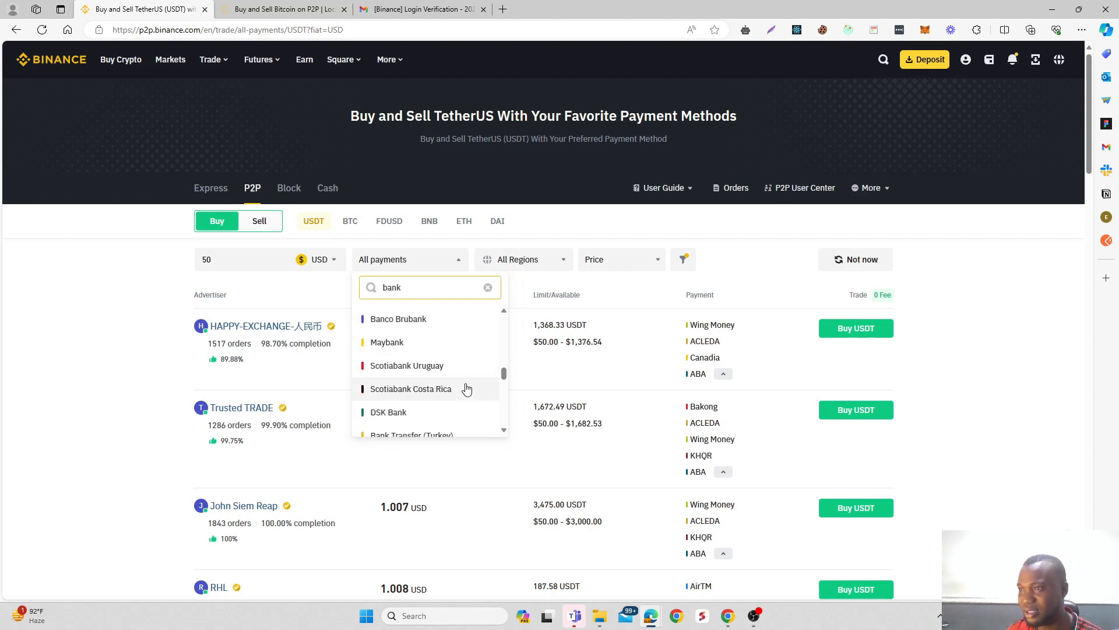
scroll(down, 3)
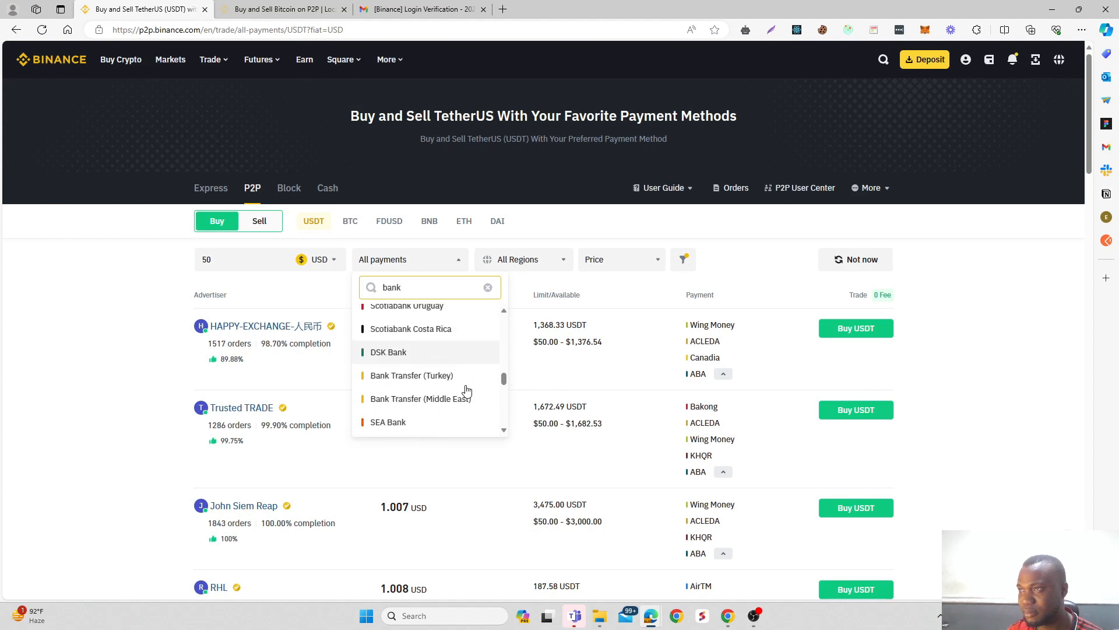
scroll(up, 3)
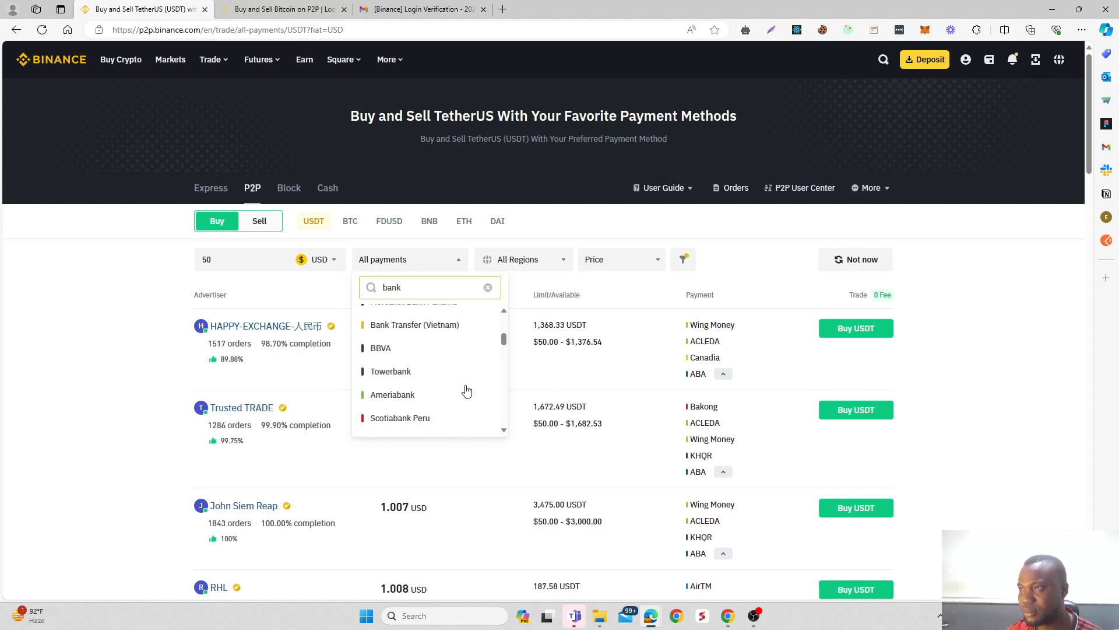
scroll(up, 3)
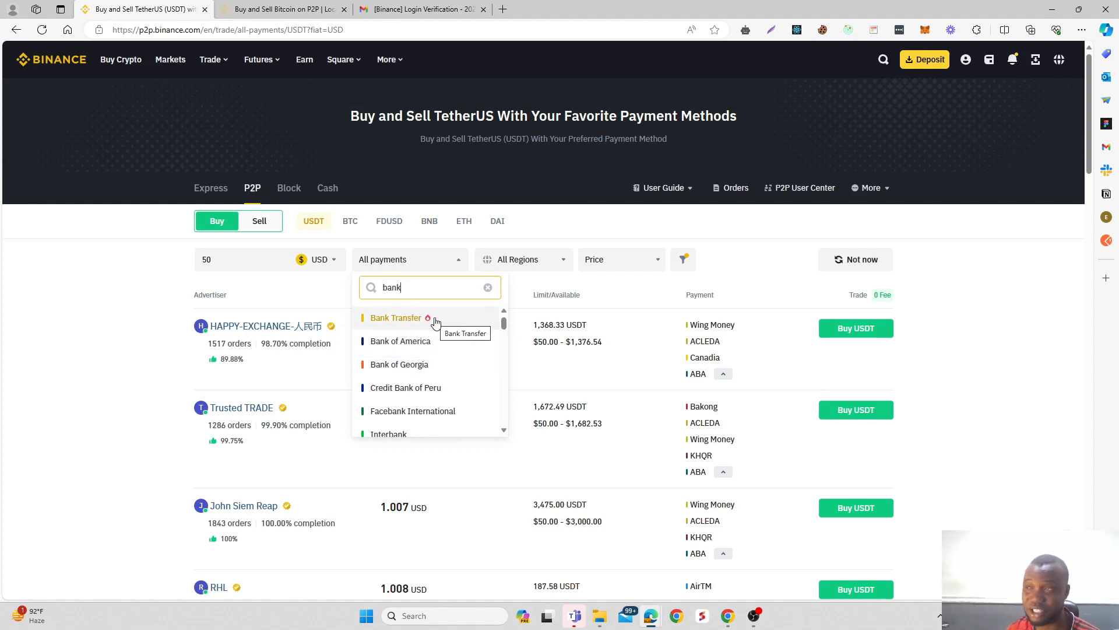
Step: Choose Bank Transfer as the payment filter and review the filtered 50 USD USDT offers
click(395, 317)
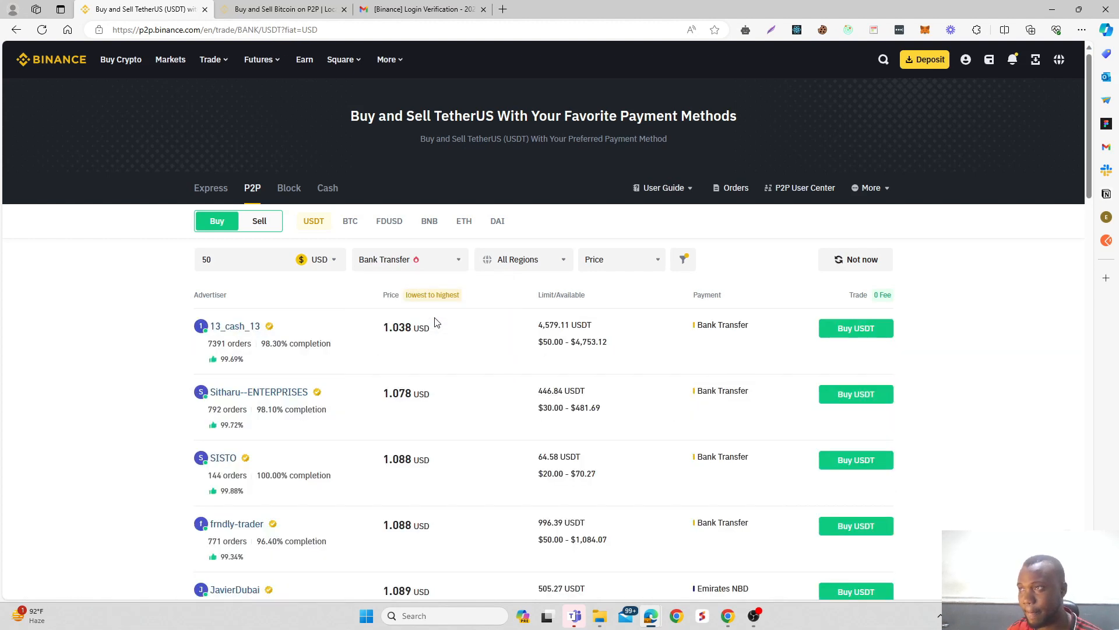
scroll(down, 3)
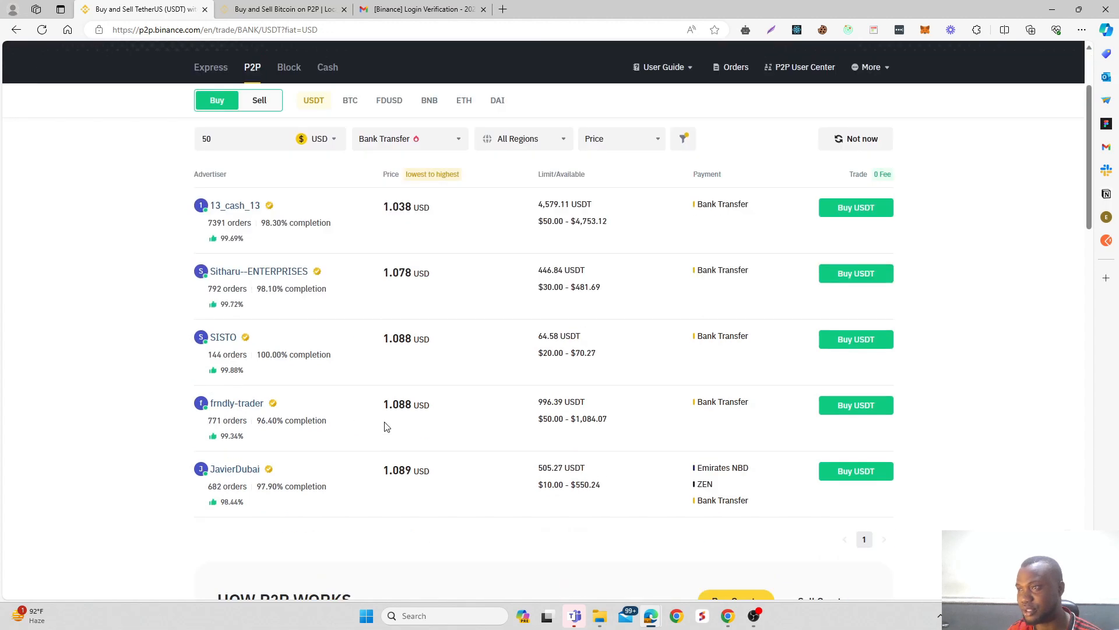
scroll(up, 3)
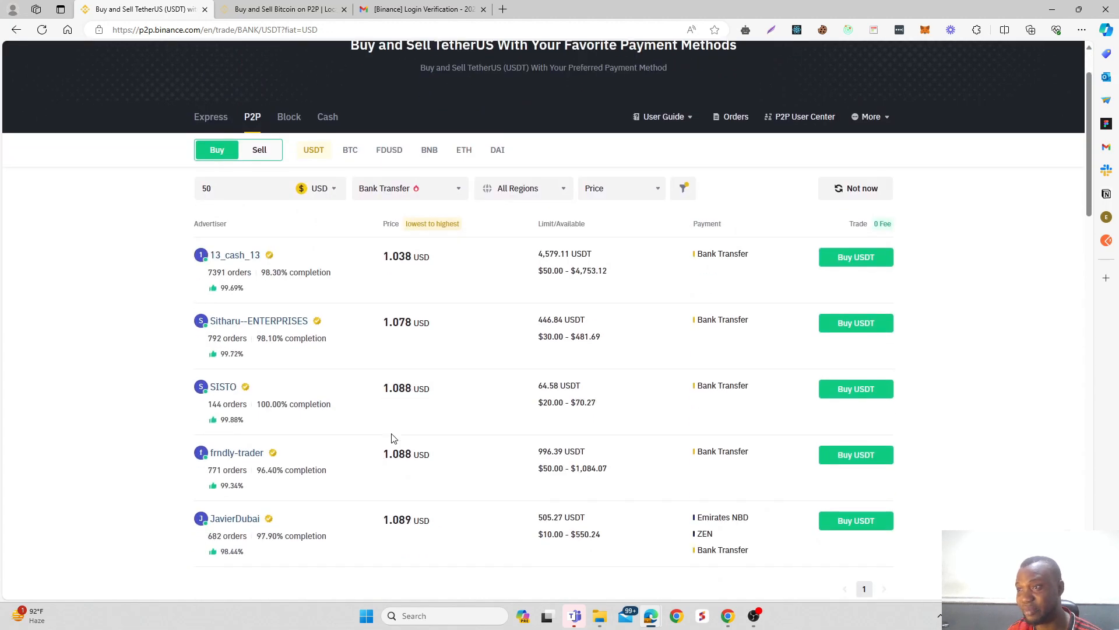
scroll(up, 3)
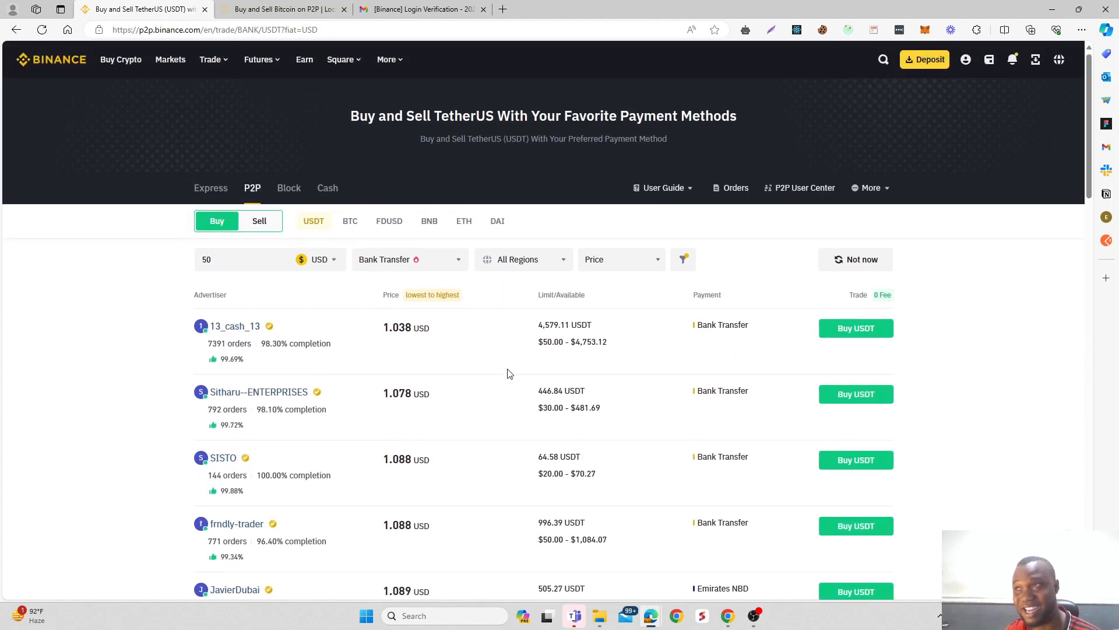
double_click(397, 326)
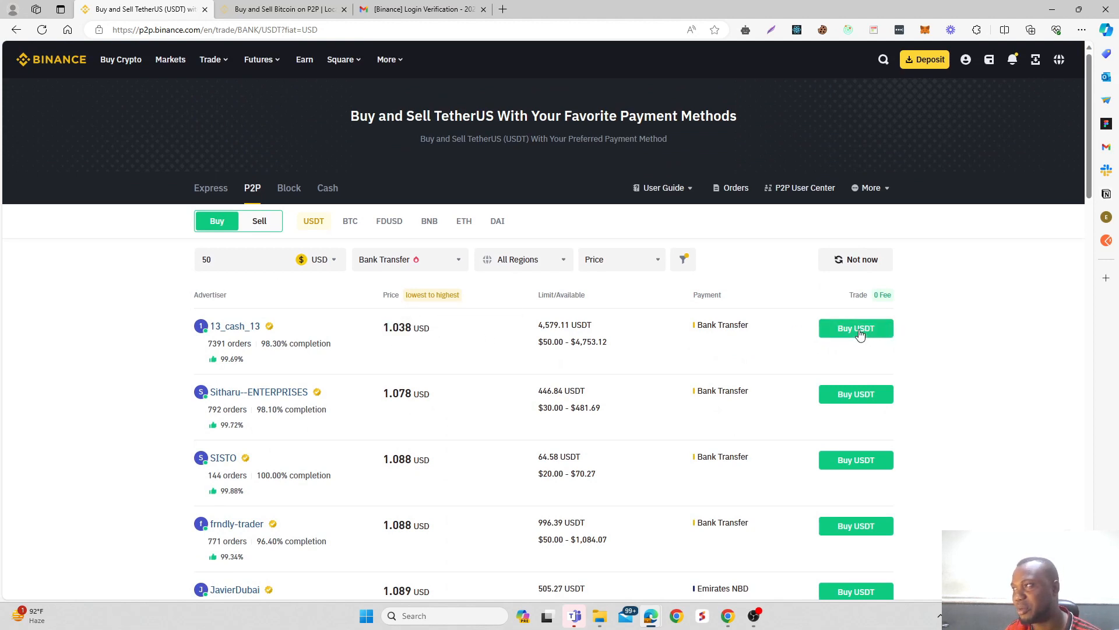
Step: Create a buy order with the cheapest seller, paying 50 USD for 48.16 USDT
click(855, 328)
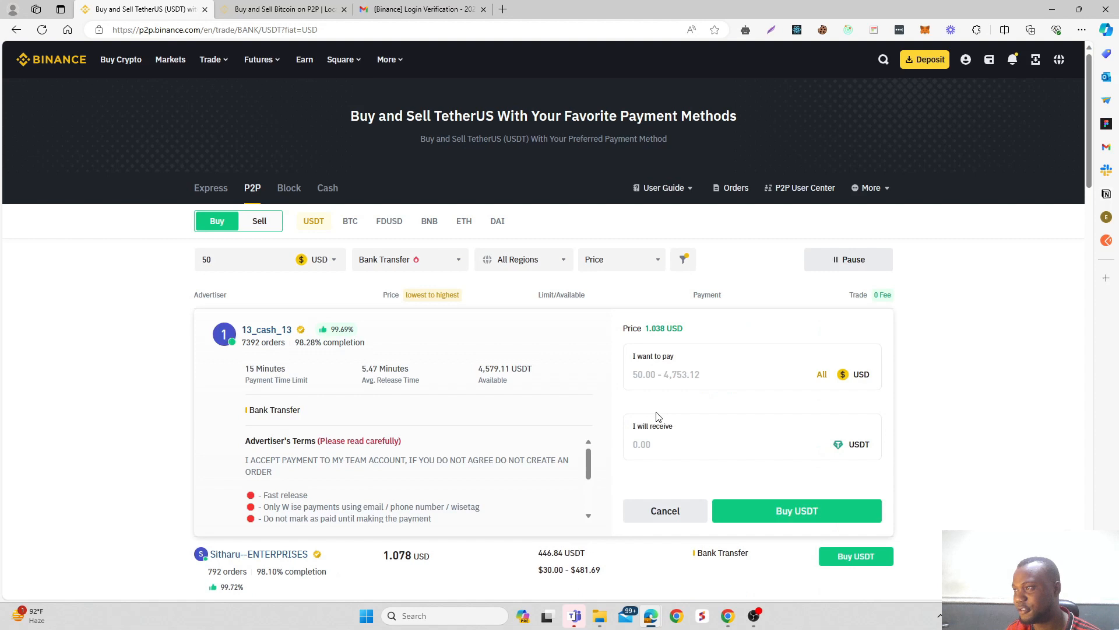
scroll(down, 3)
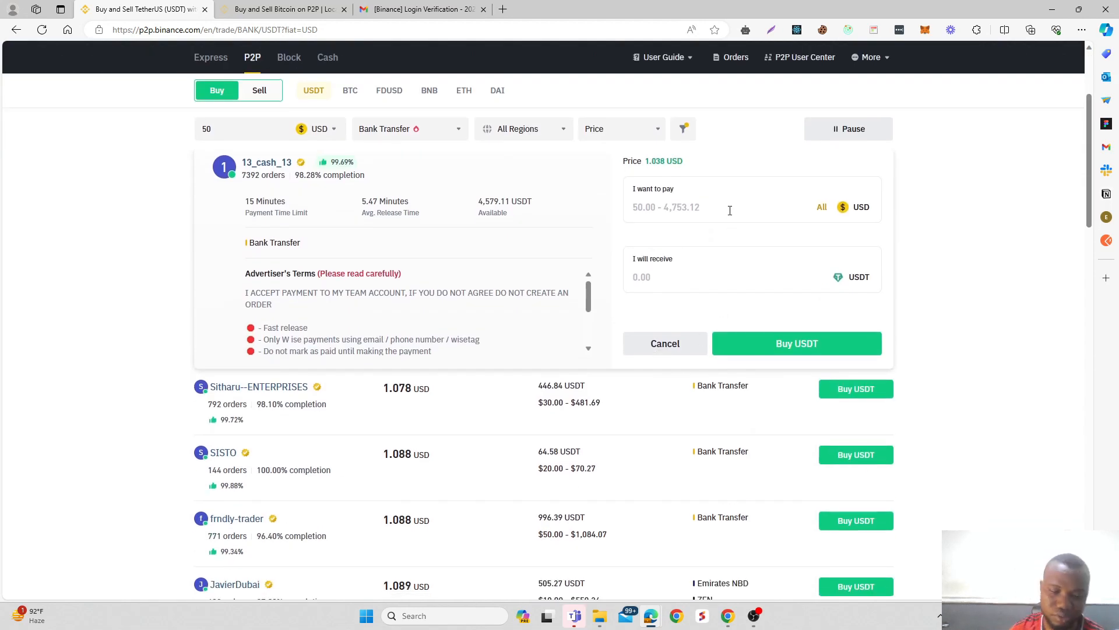
text(50)
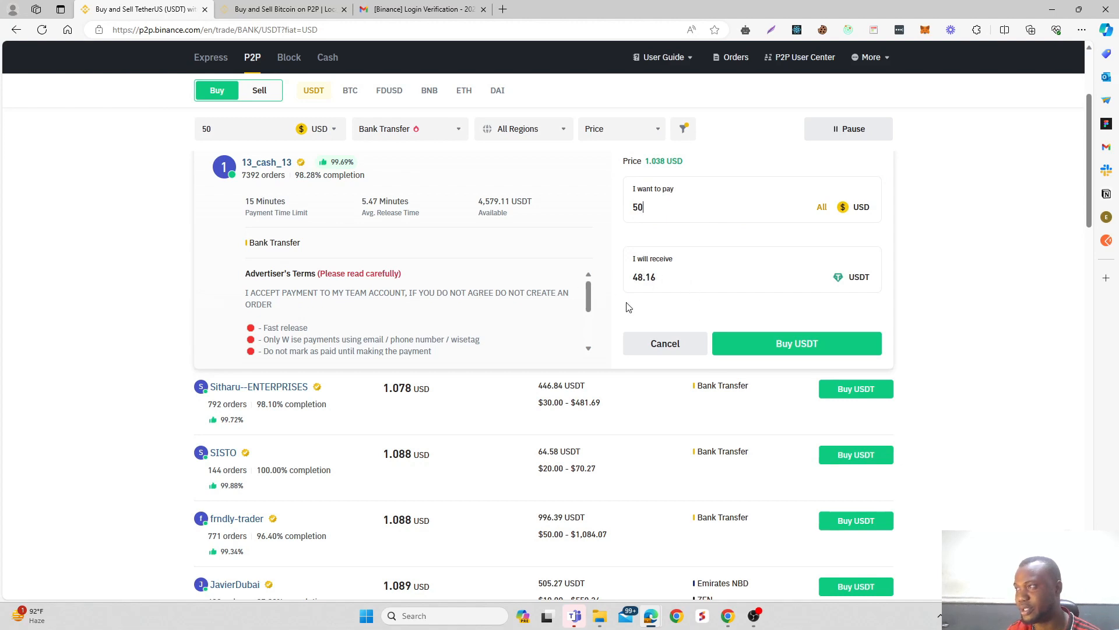
scroll(down, 3)
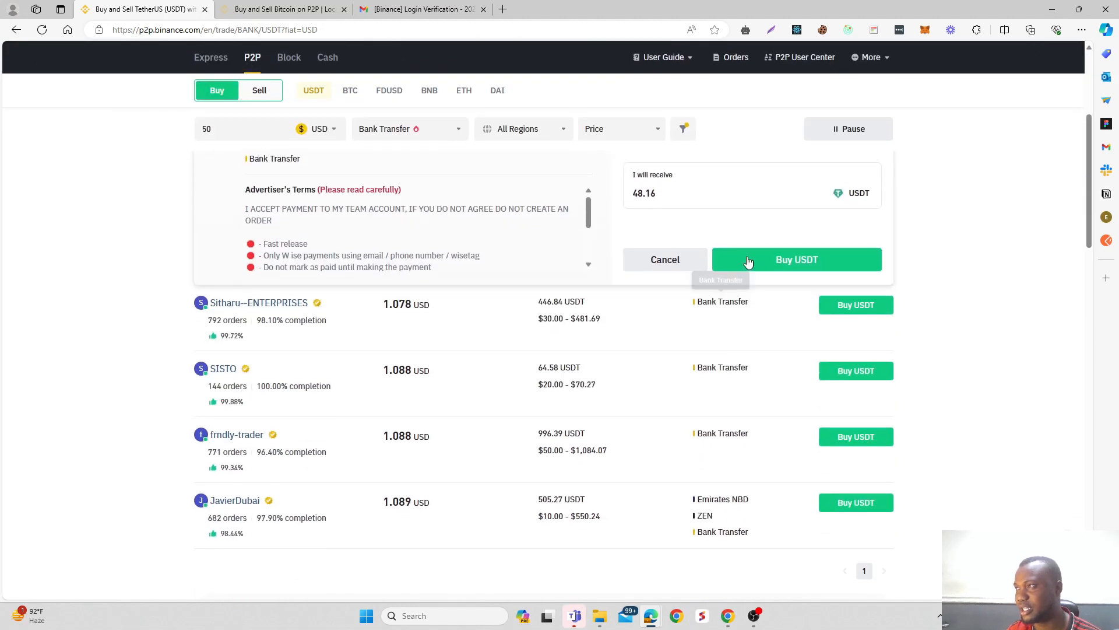
click(796, 259)
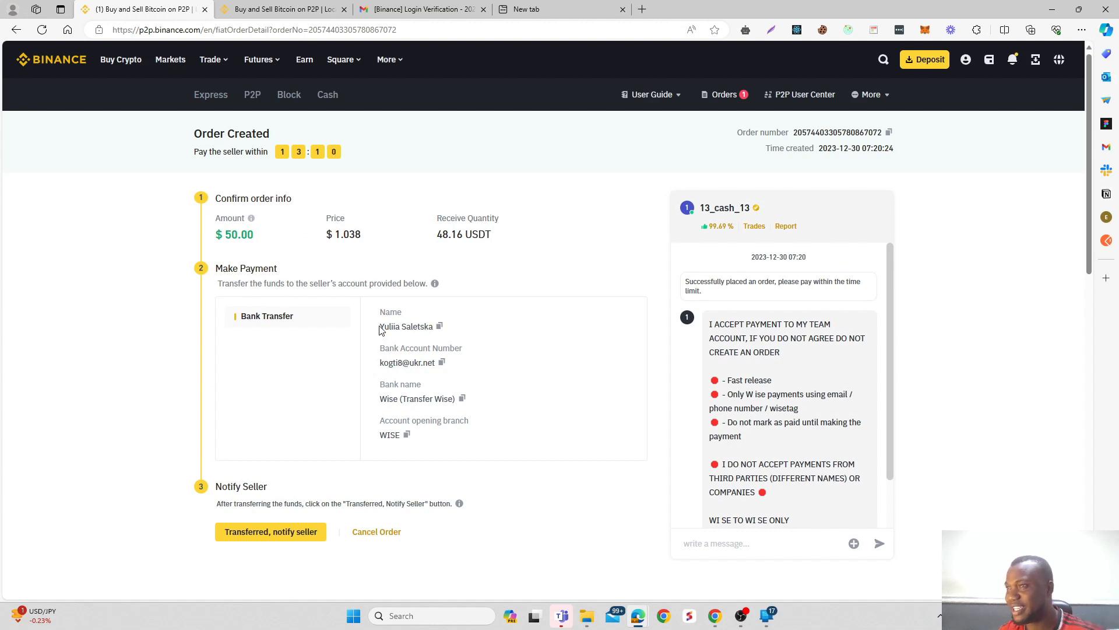
Step: Copy the seller's Wise account email from the order's payment details
double_click(406, 327)
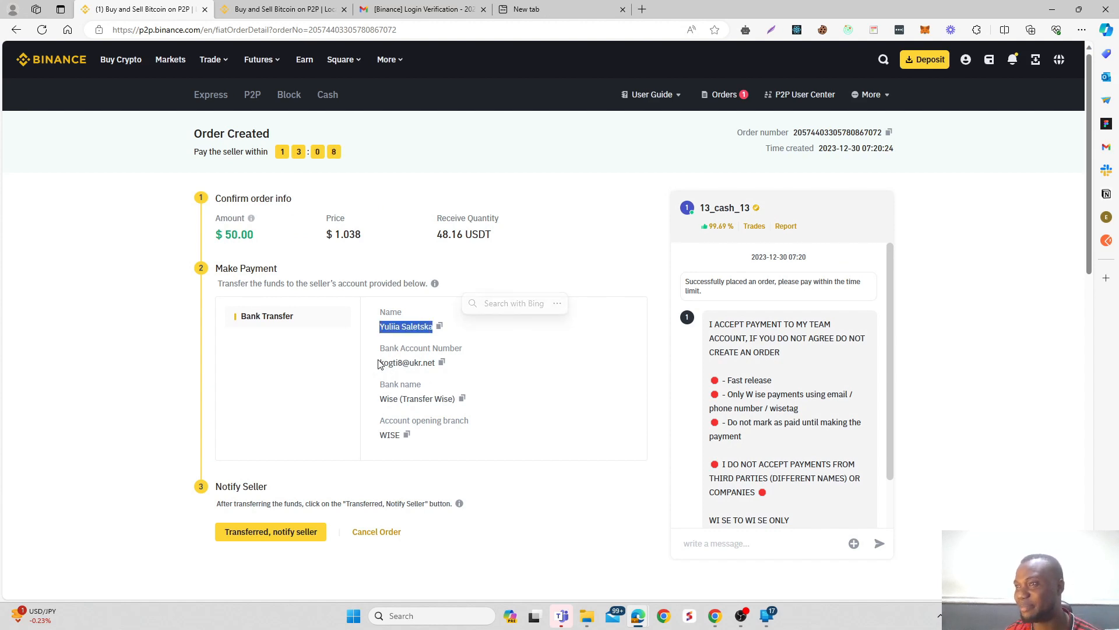
double_click(407, 362)
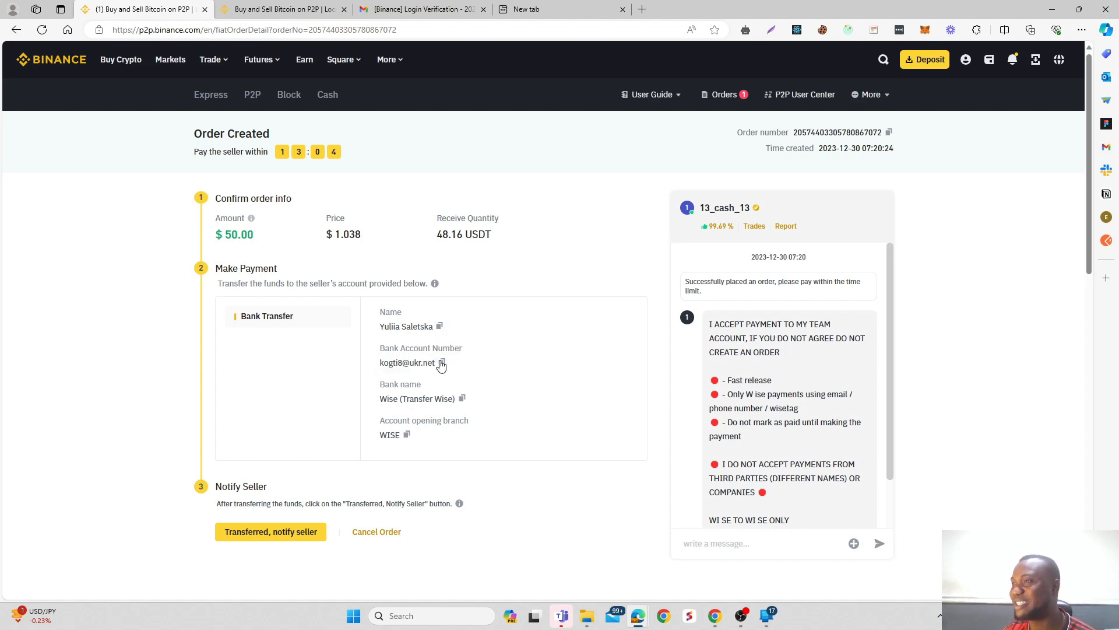
click(442, 363)
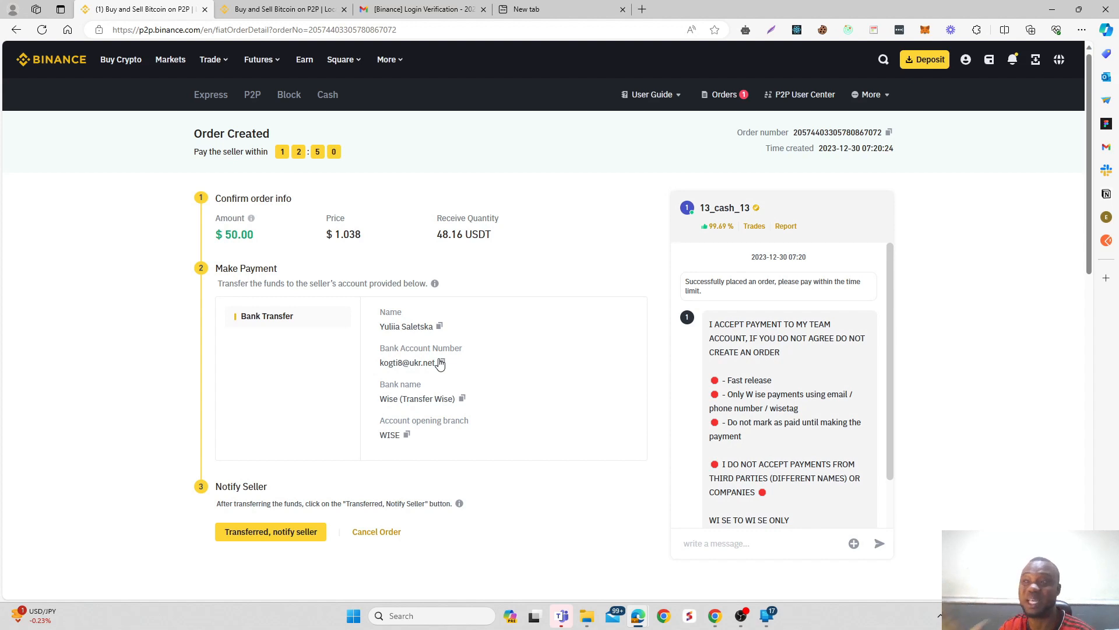
click(441, 362)
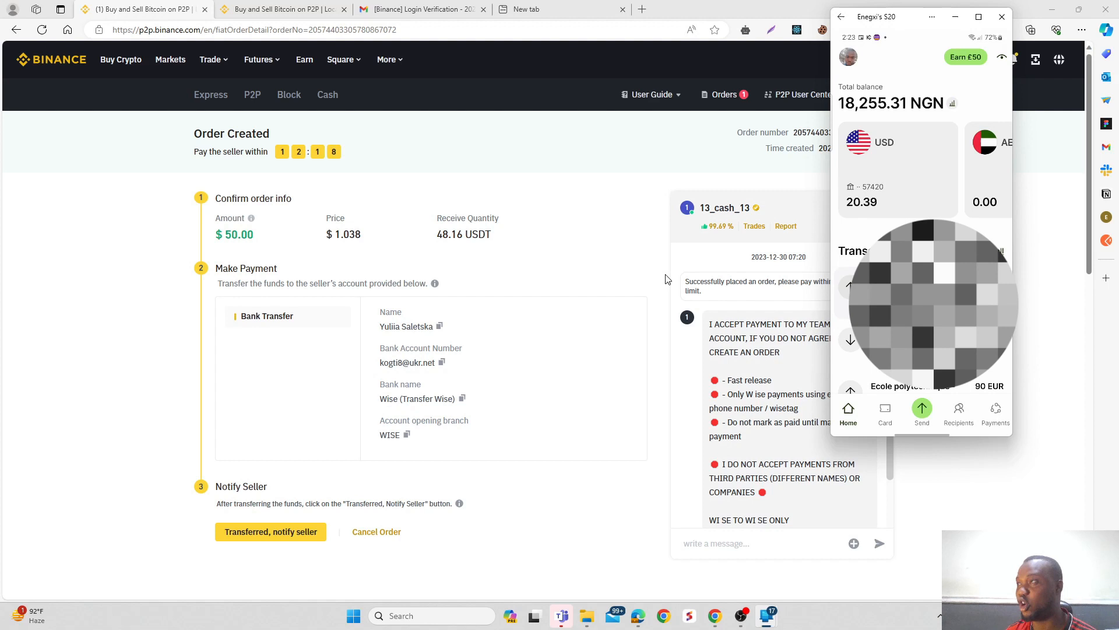
mouse_move(931, 208)
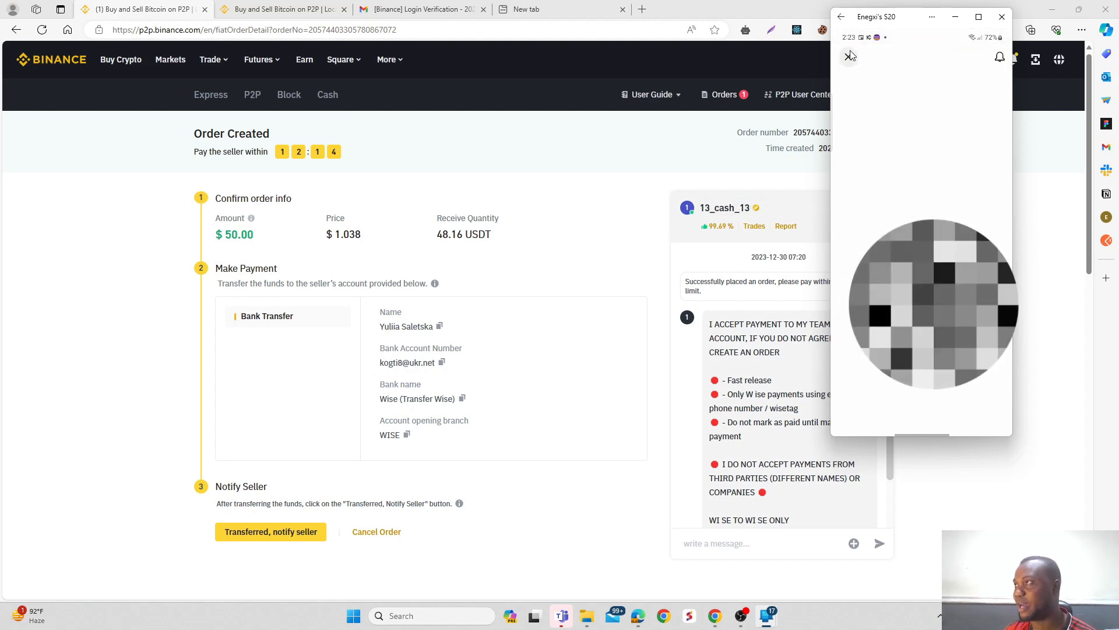
Step: Start a Wise send from the USD balance for the full 20.39 USD and continue
click(849, 58)
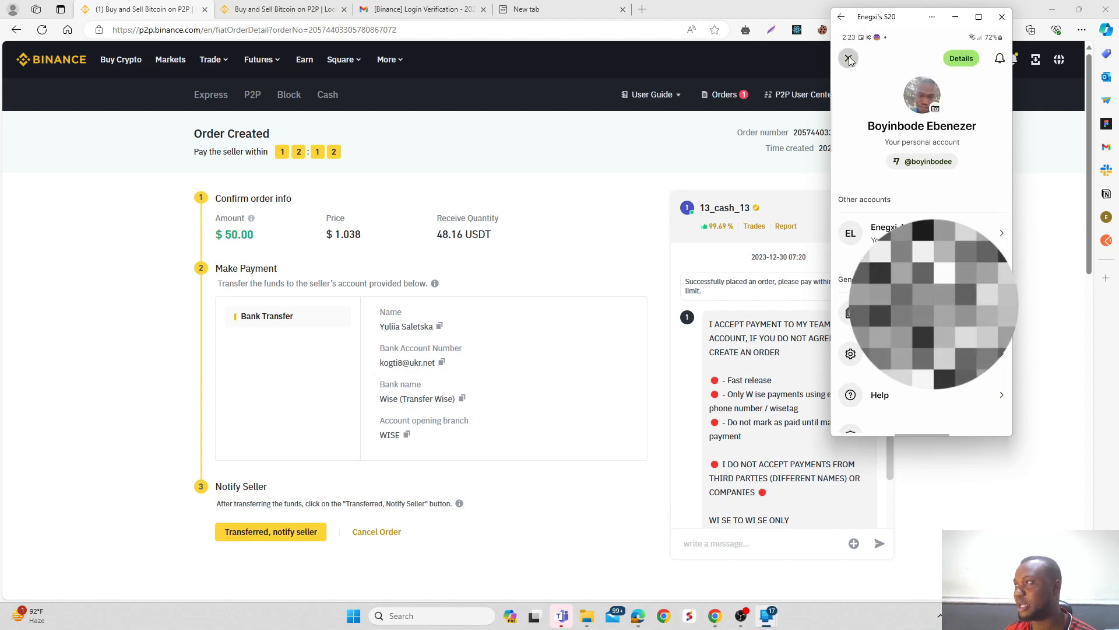
click(849, 58)
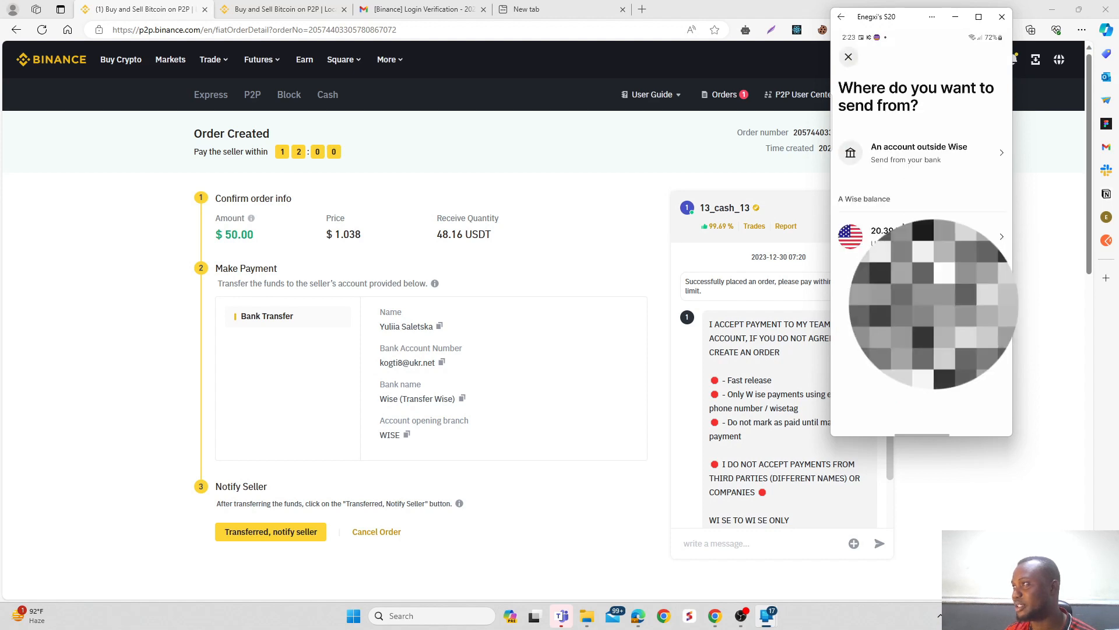
click(848, 56)
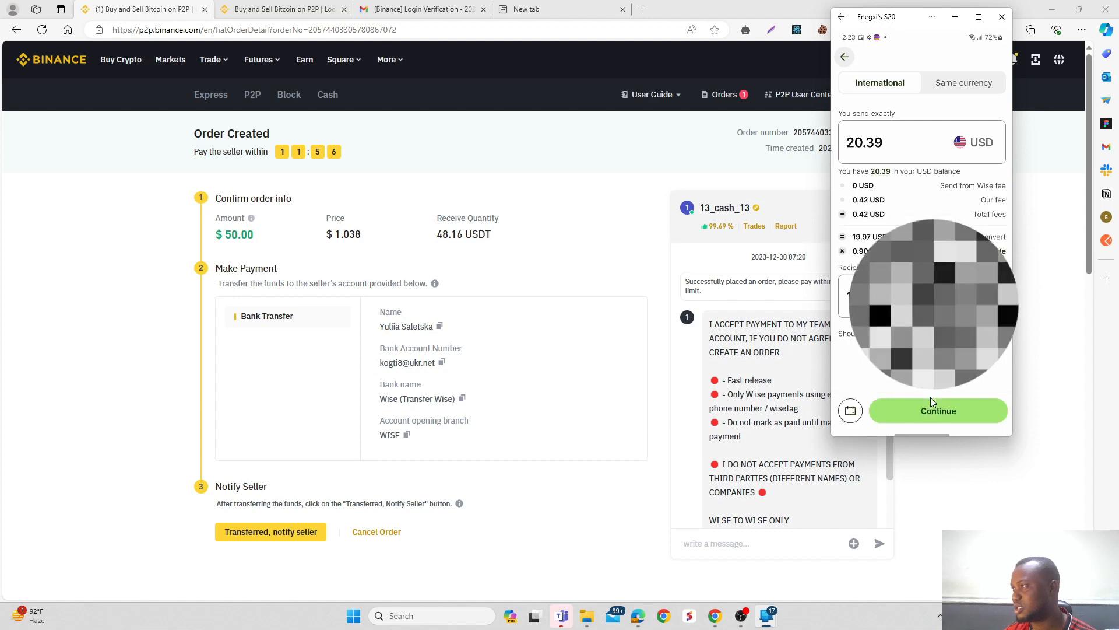
click(937, 411)
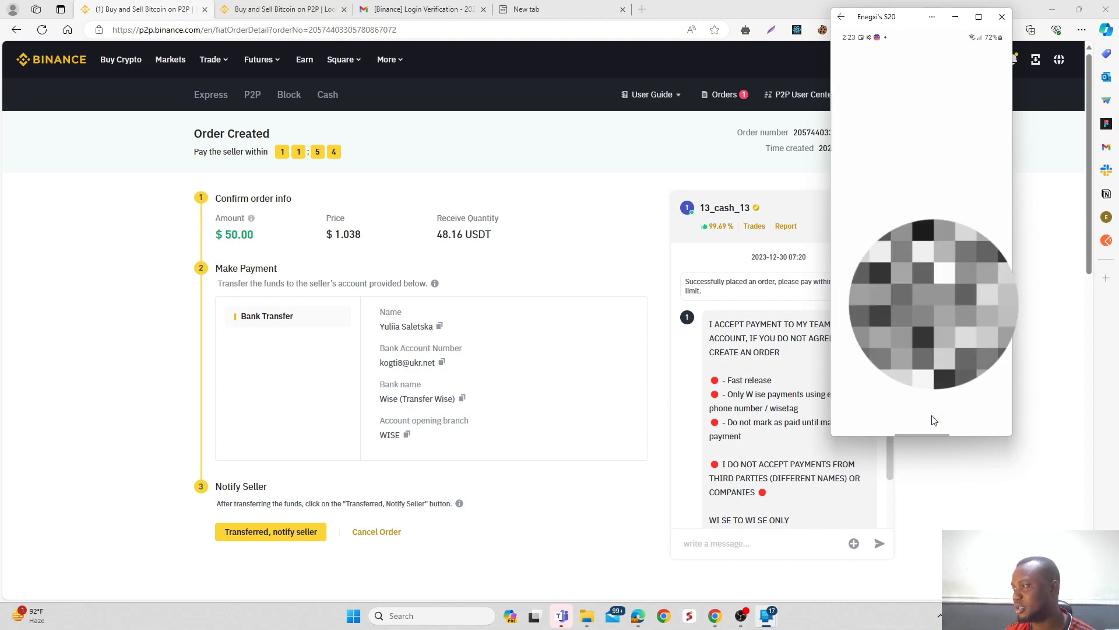
click(932, 60)
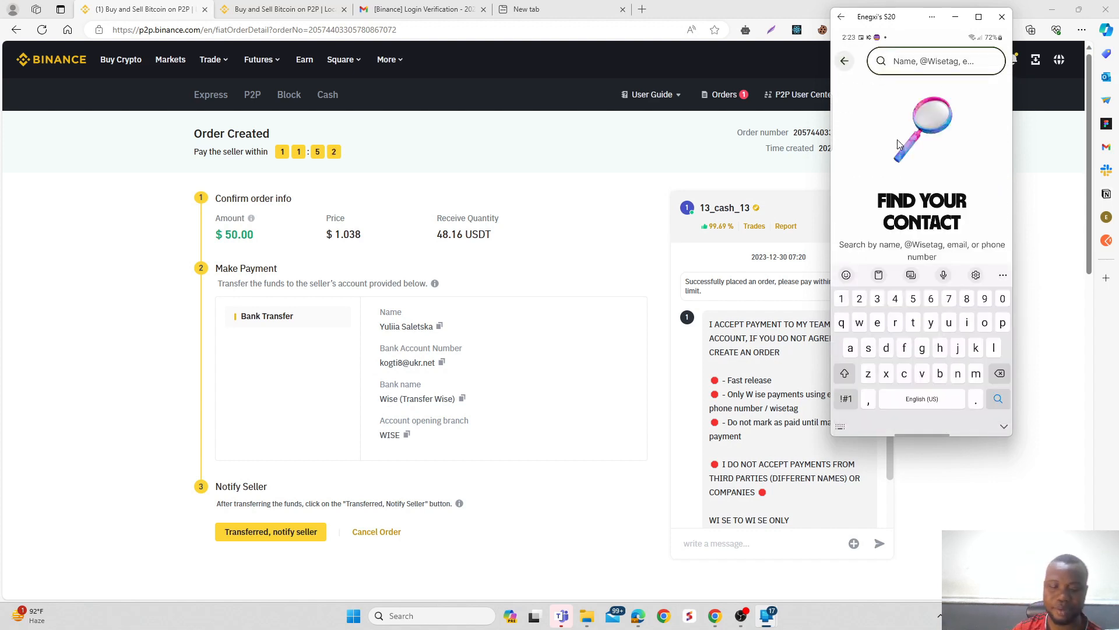
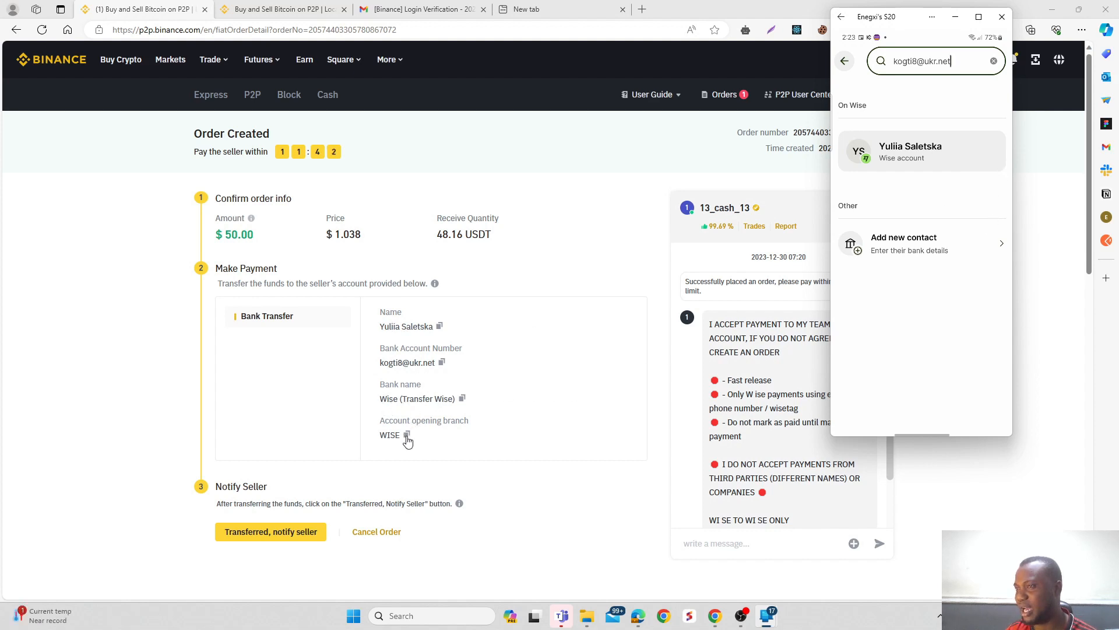
click(922, 151)
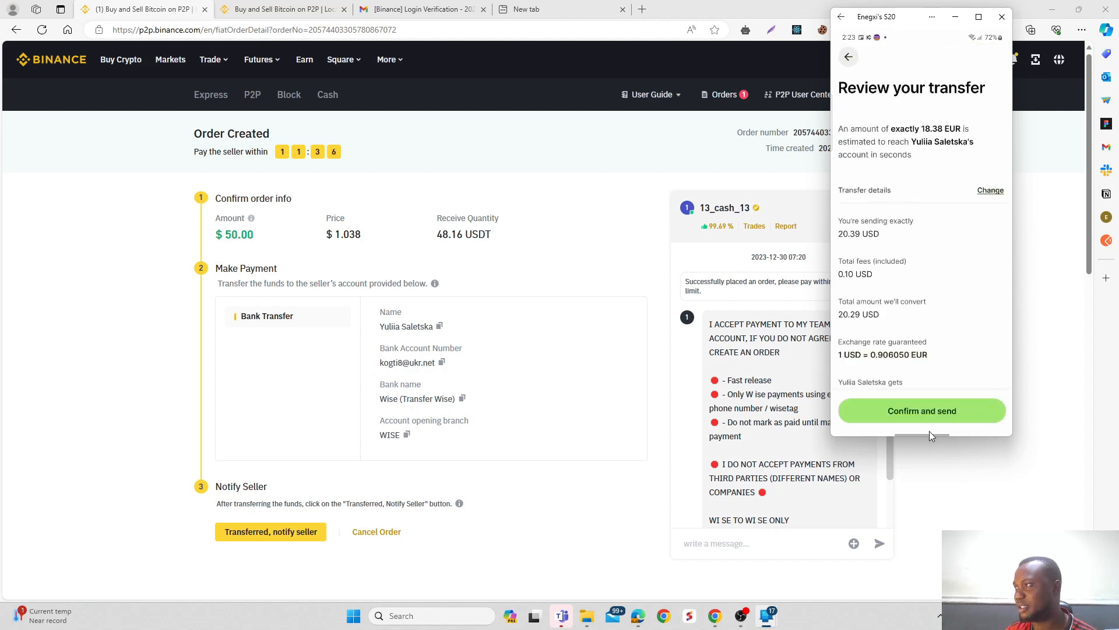
scroll(down, 3)
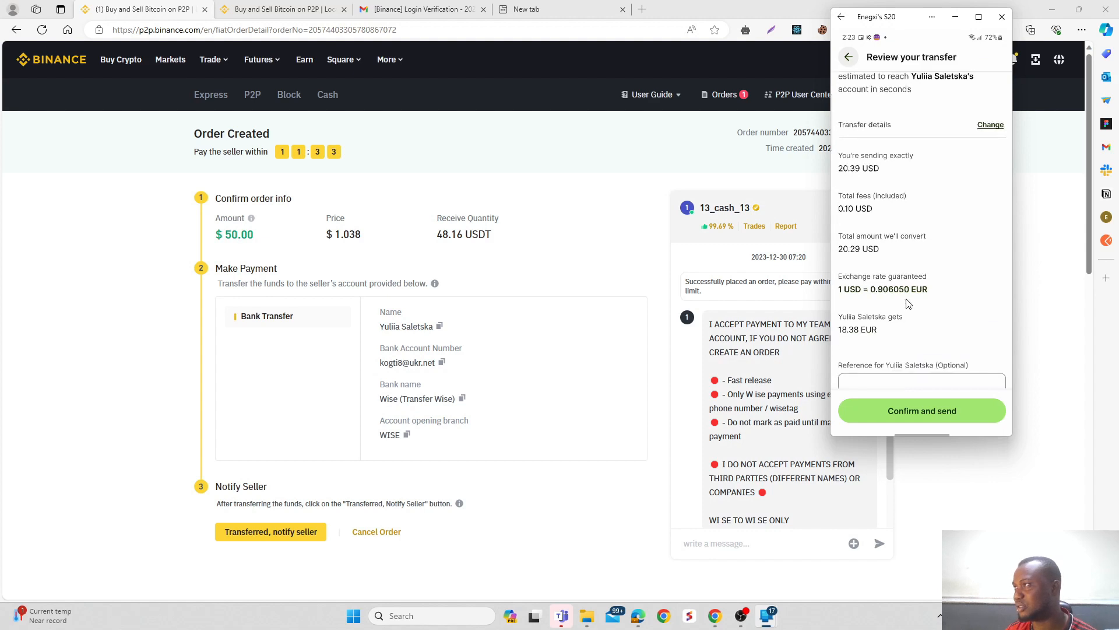
scroll(down, 3)
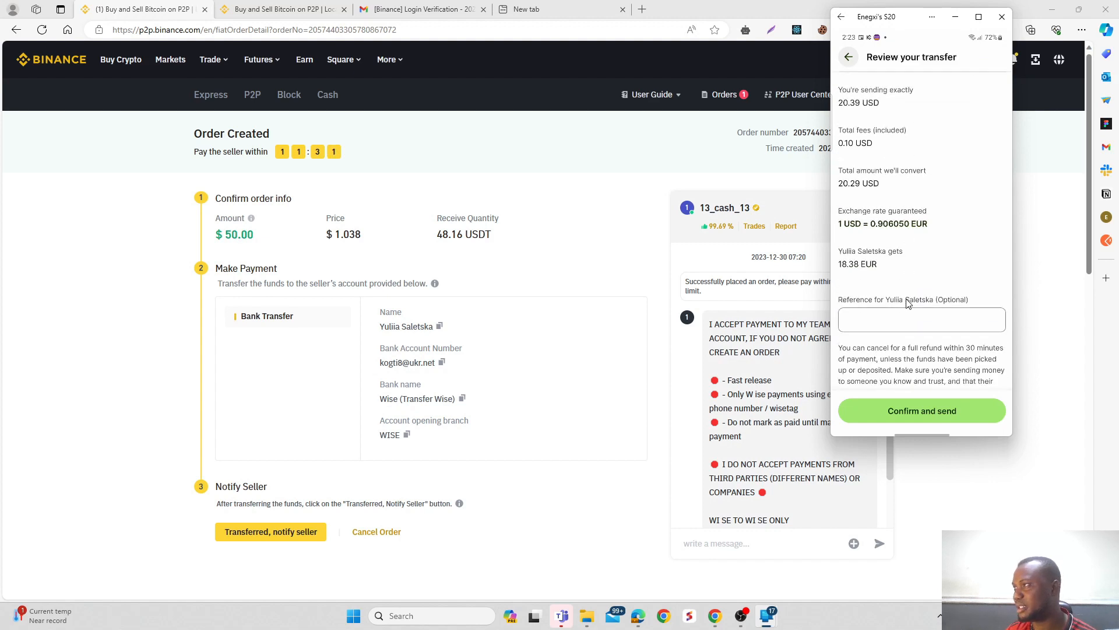
mouse_move(907, 260)
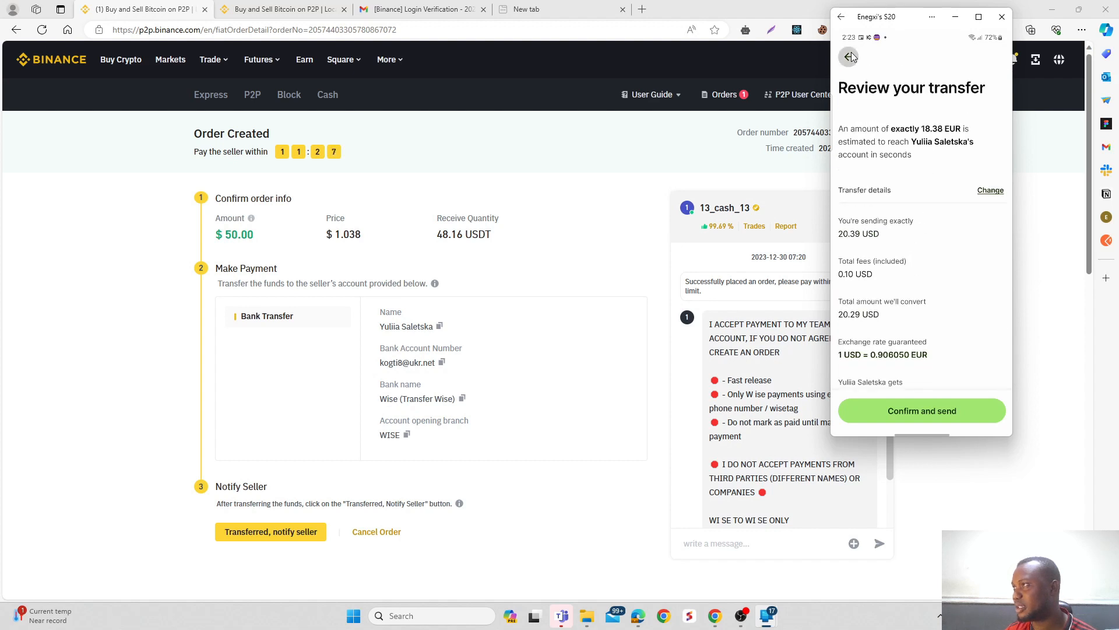
Step: Go back and switch the transfer to Same currency so 20.39 USD is sent without conversion
click(845, 56)
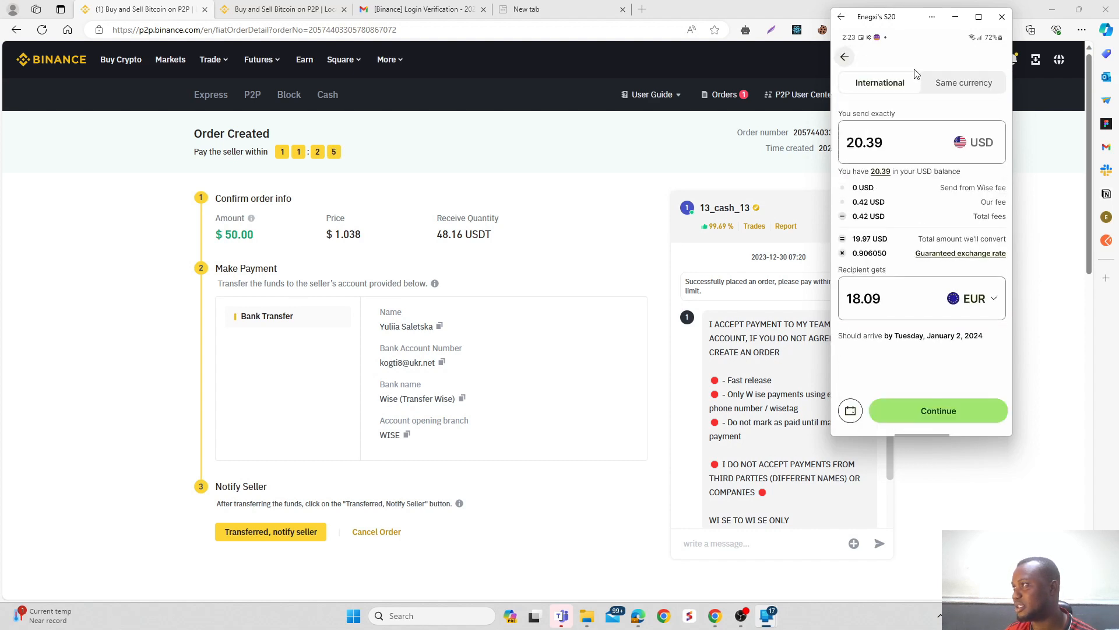
click(963, 81)
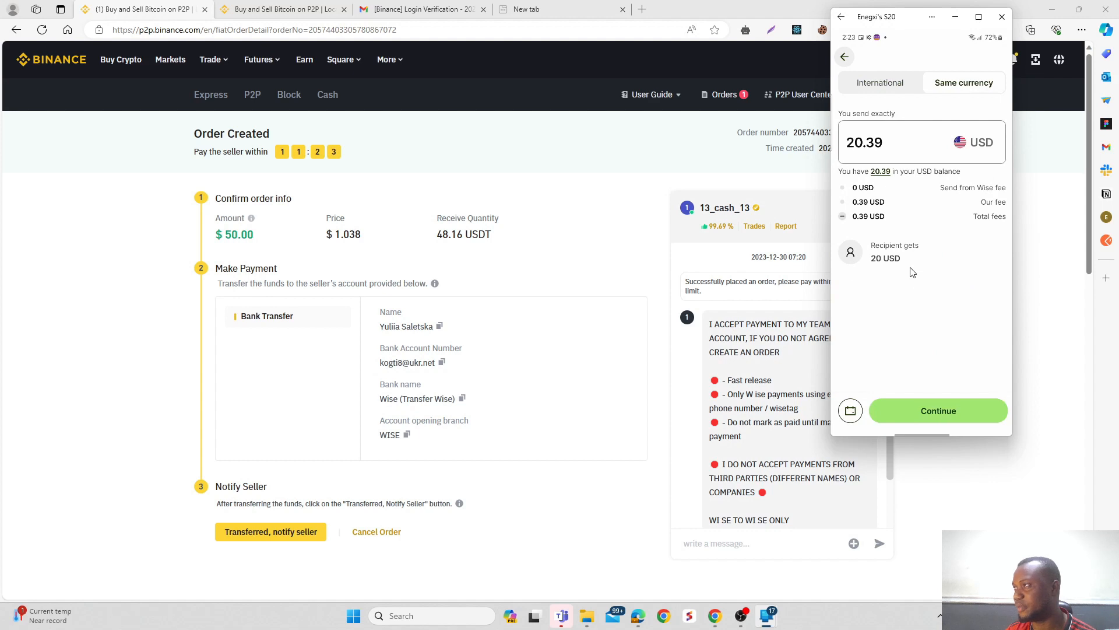
click(937, 410)
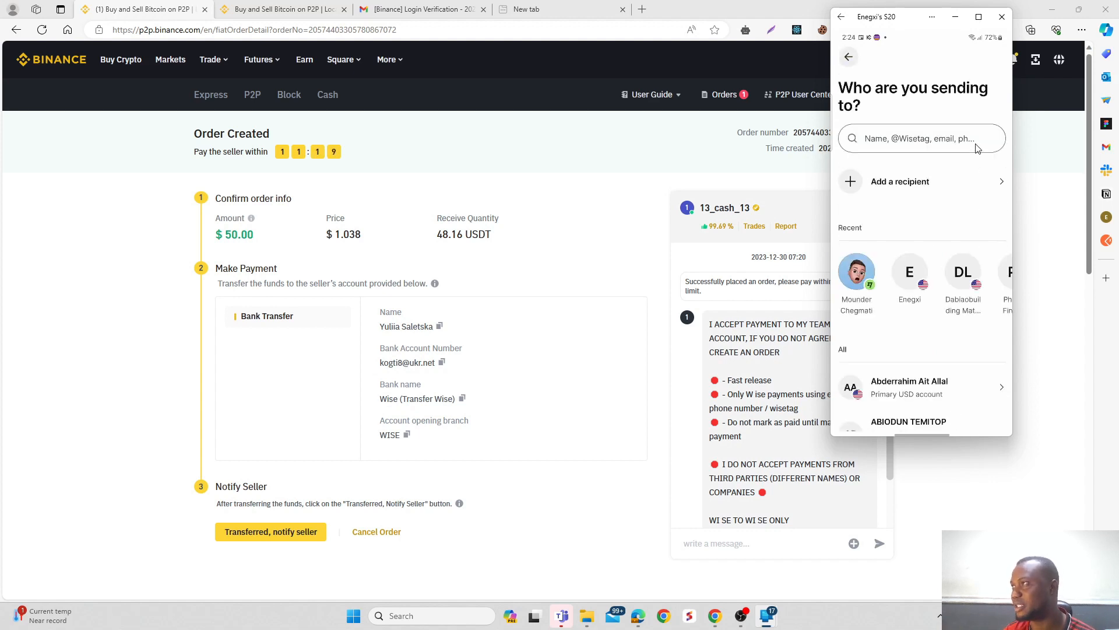
click(921, 138)
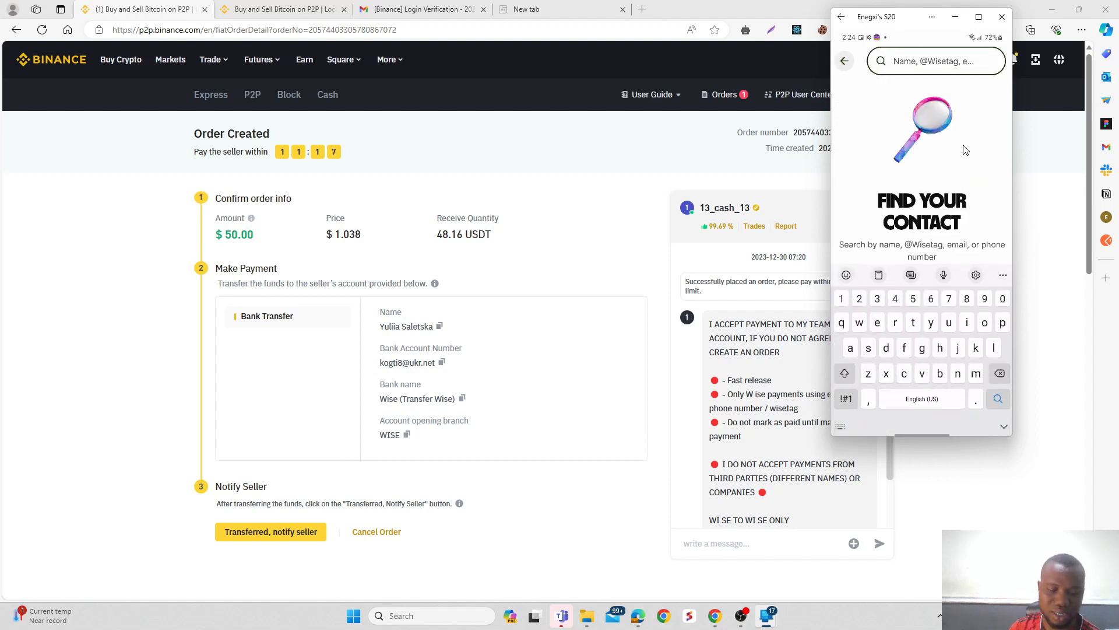
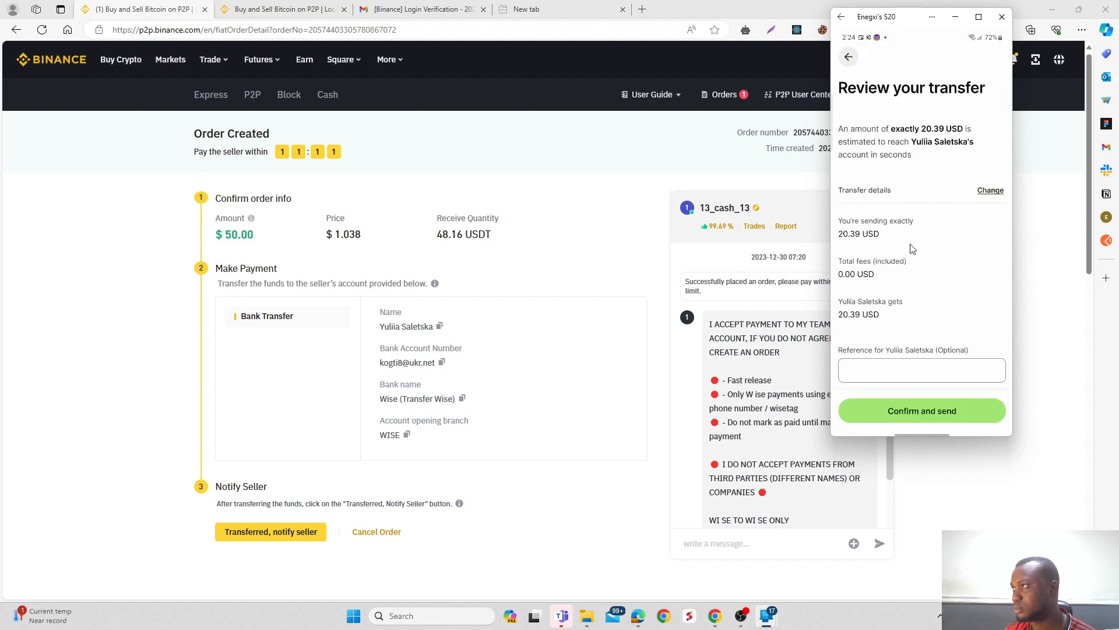
click(921, 411)
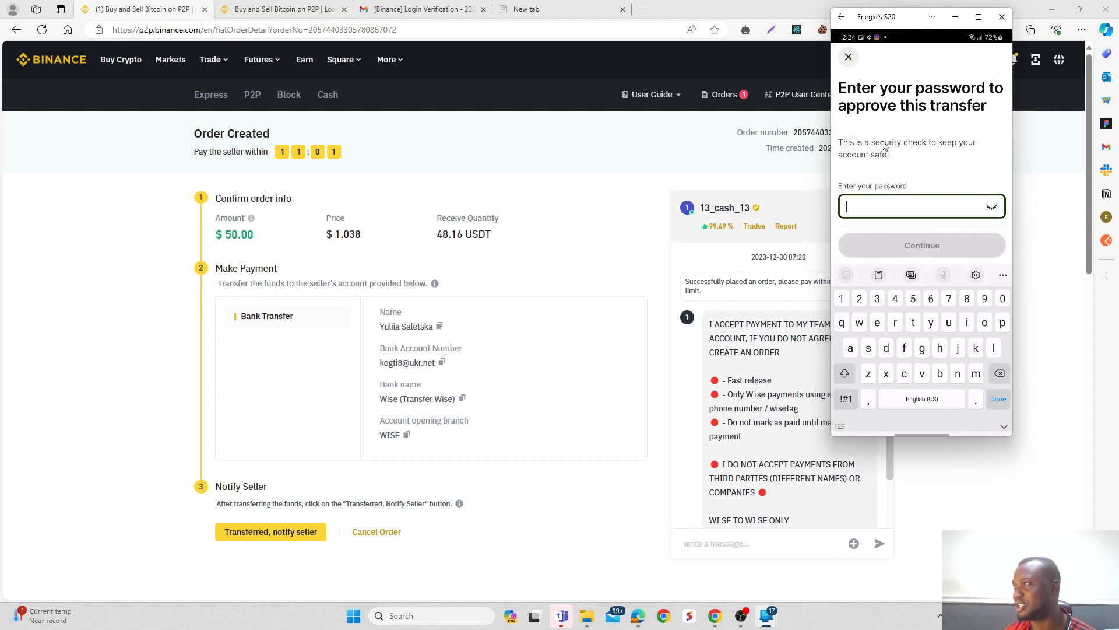
mouse_move(297, 345)
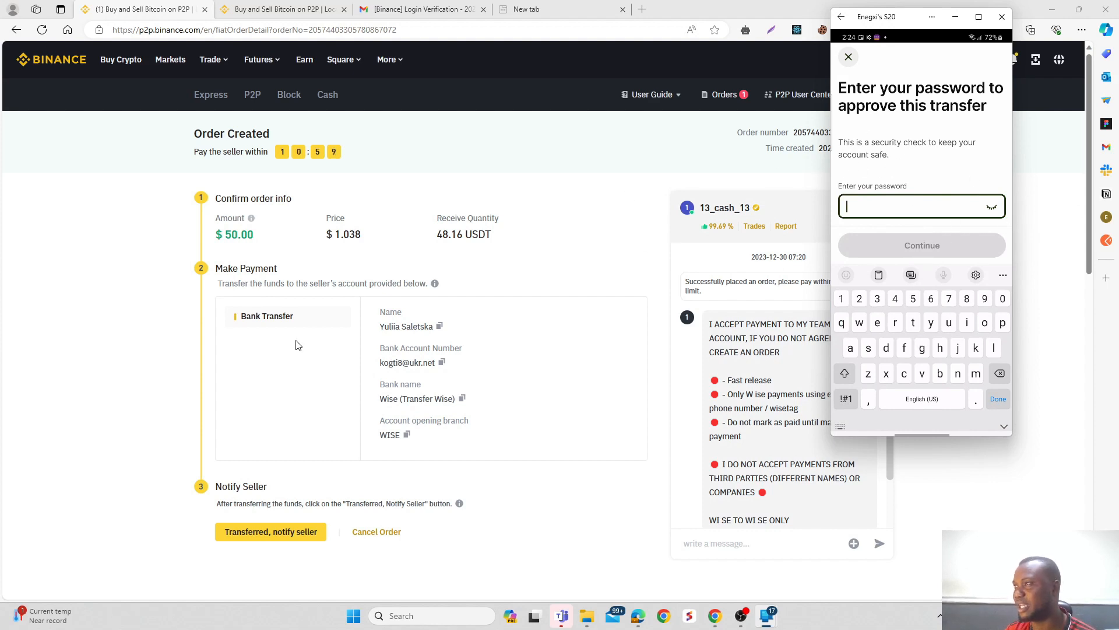